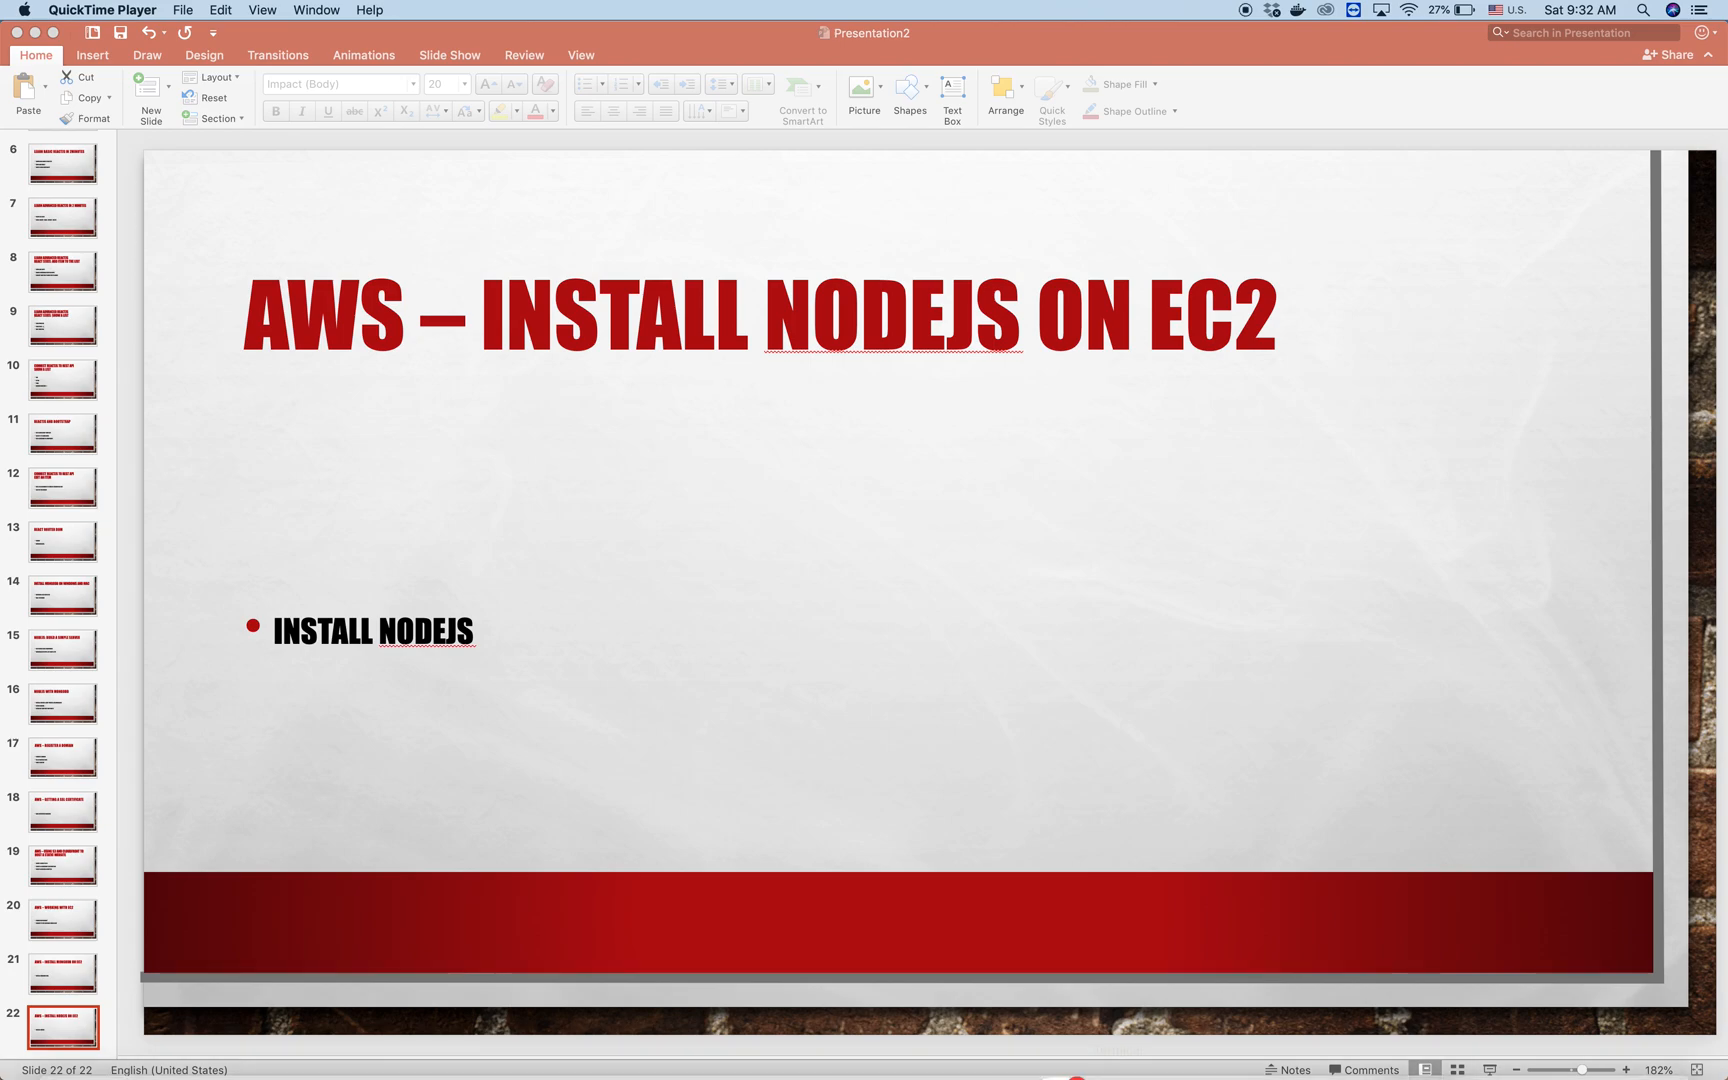
Step: Run ssh -i "myuni1.pem" ubuntu@<EC2 host> to reach the instance's shell
click(1174, 1014)
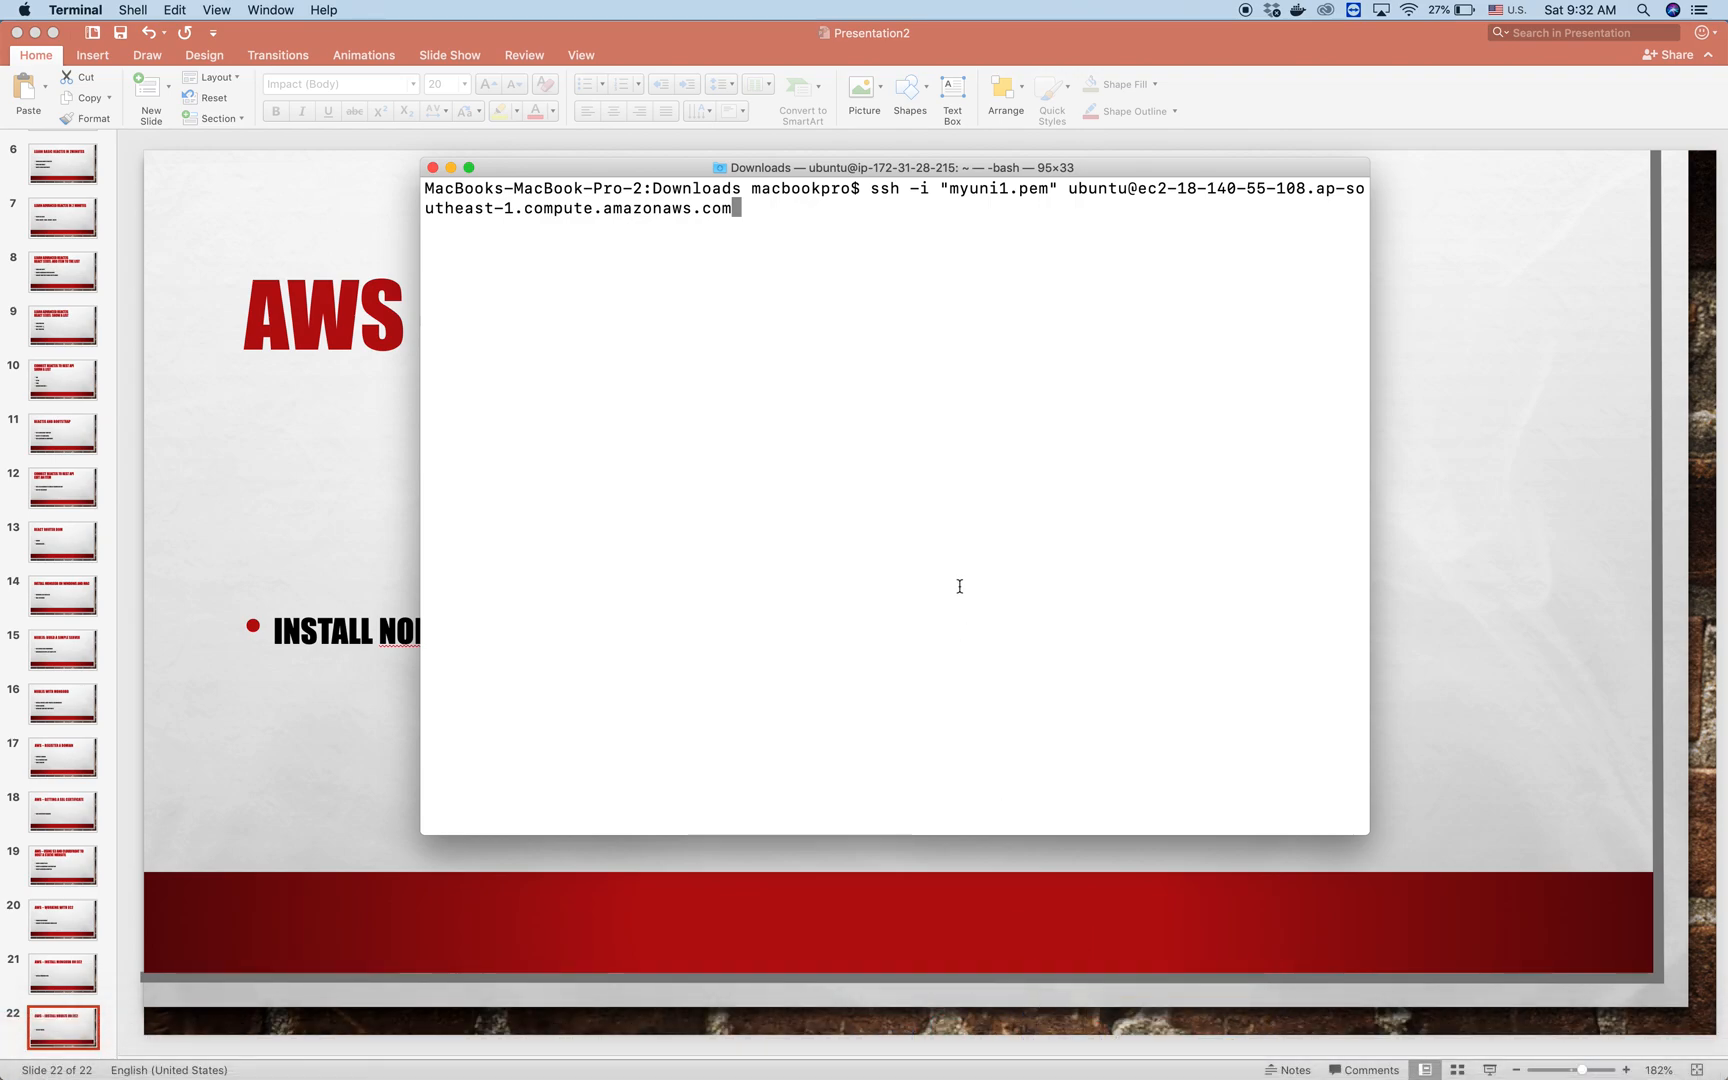
key(Return)
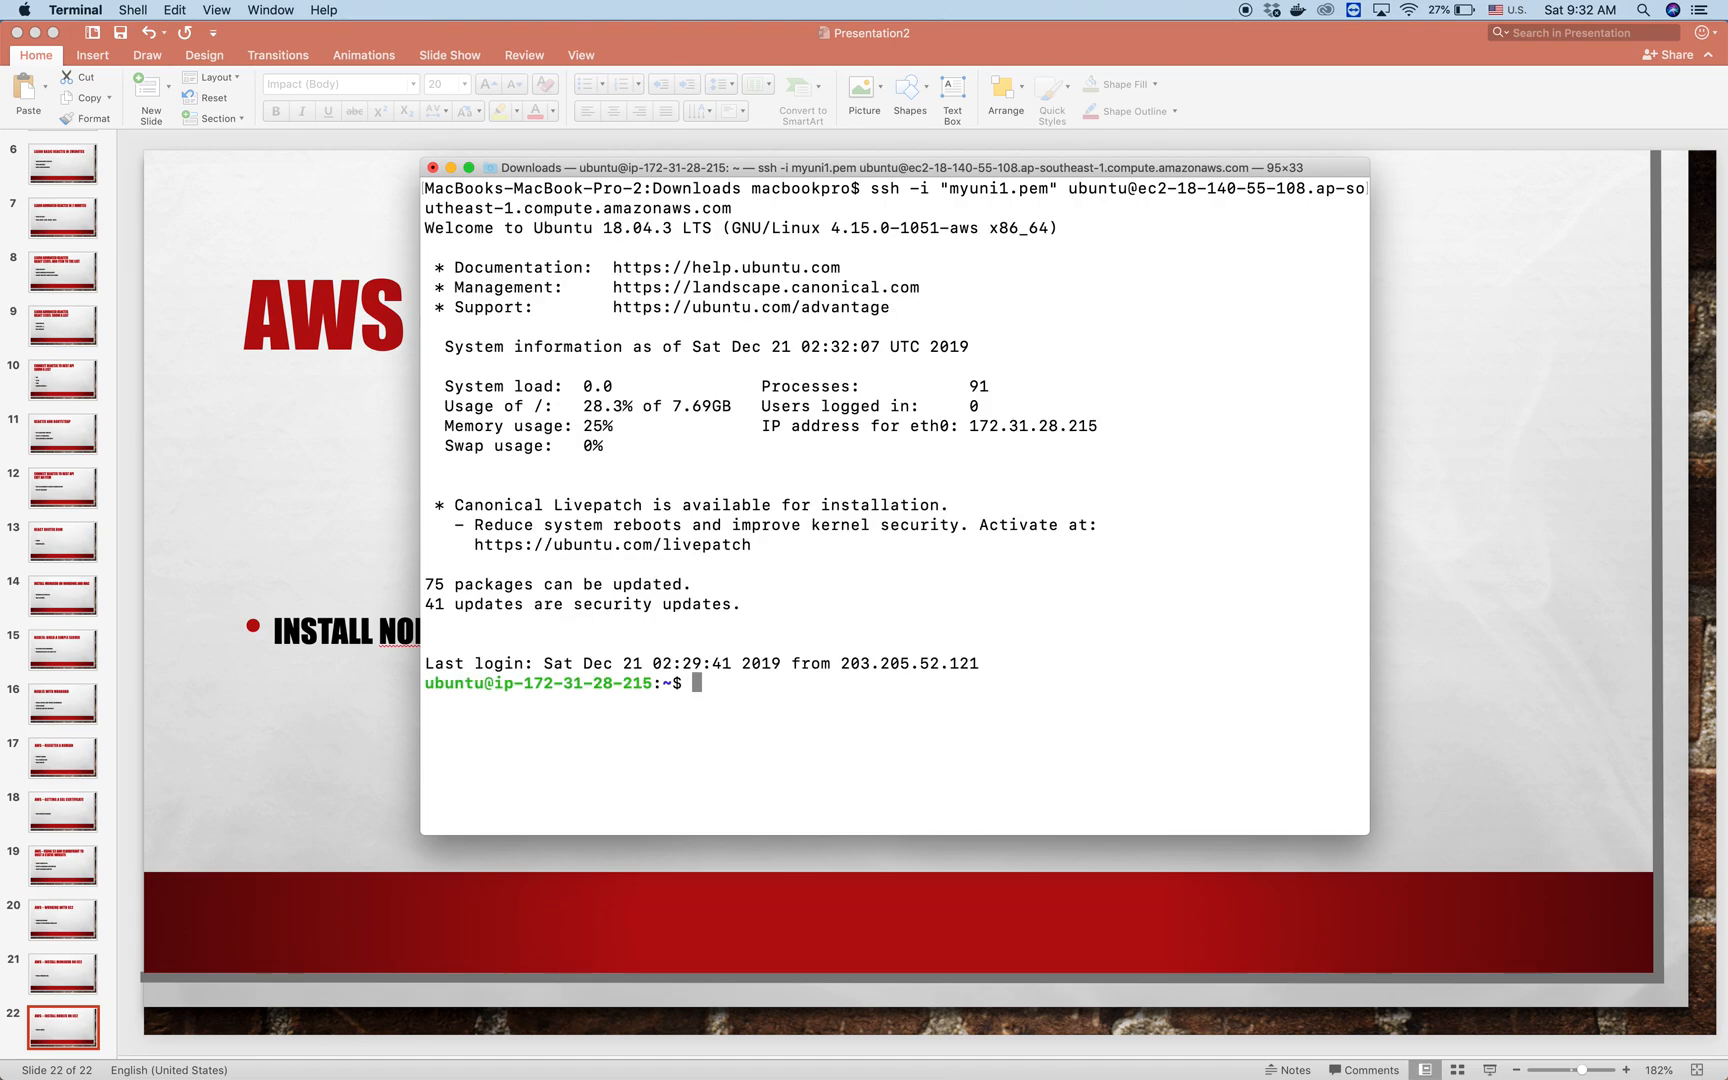
Step: Run sudo apt-get install nodejs, correcting the ndoejs typo, to install Node.js 8.10
text(sud)
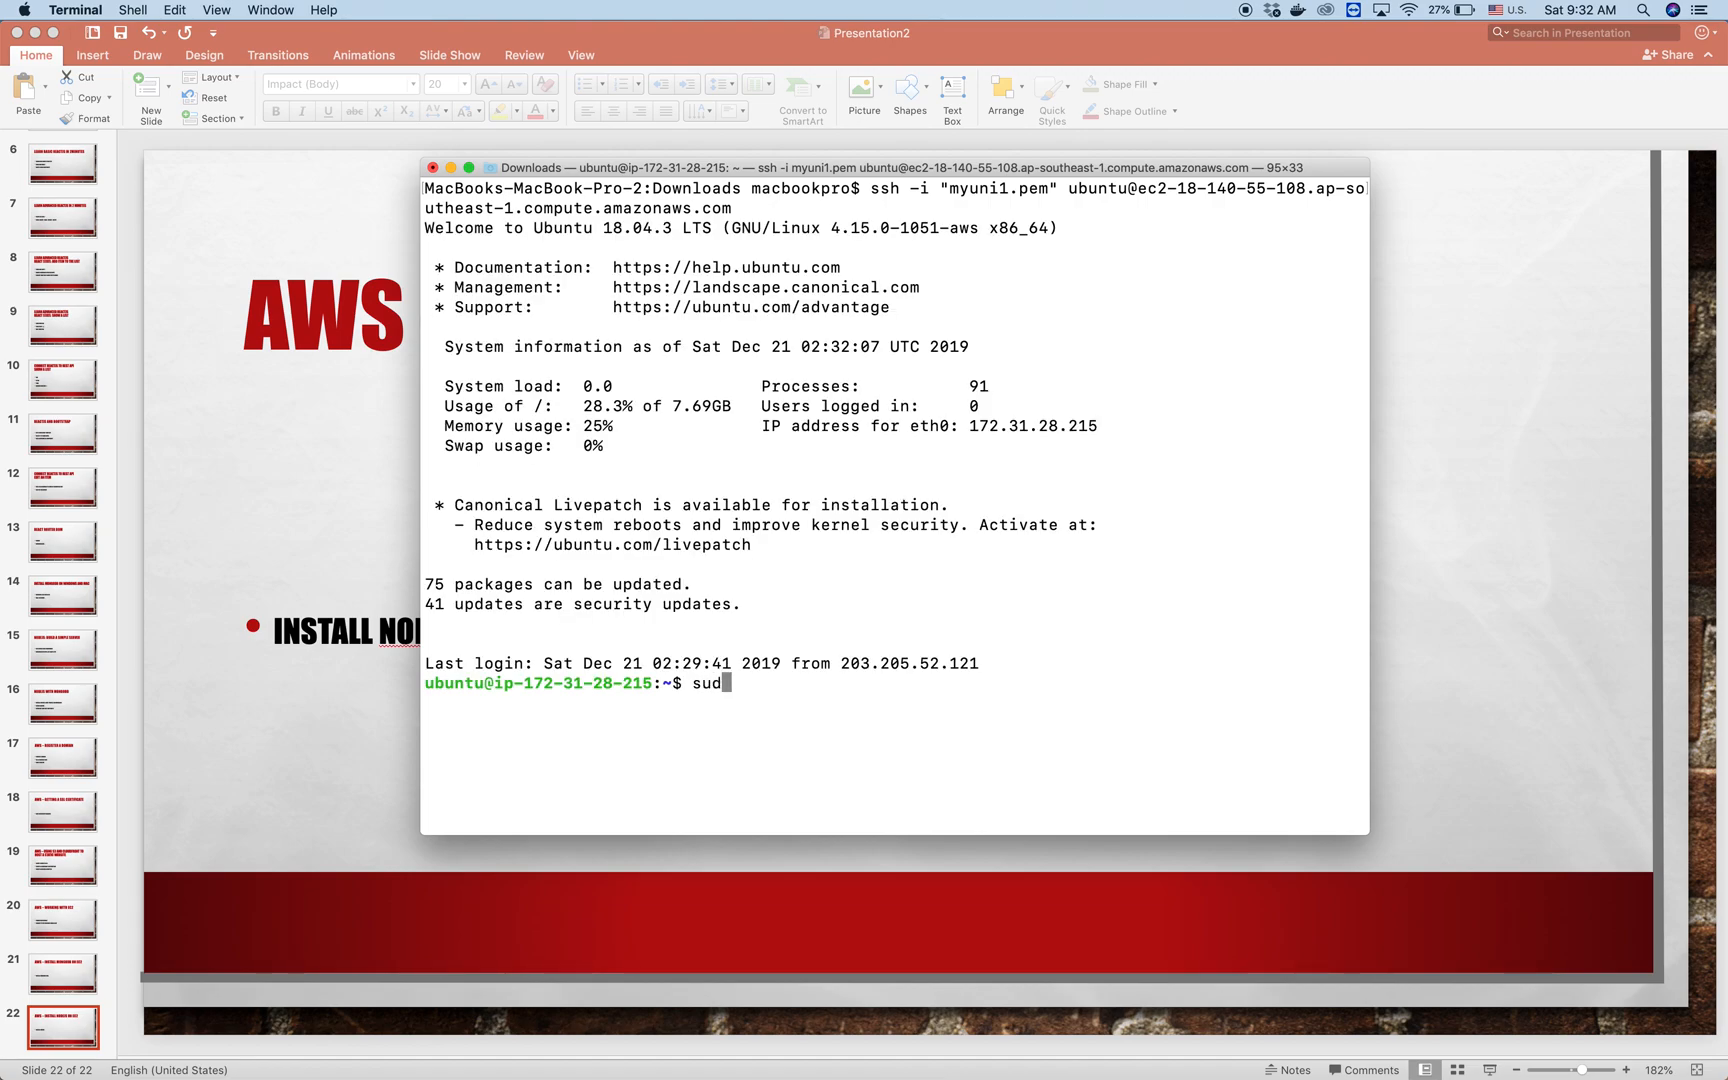
text(o get)
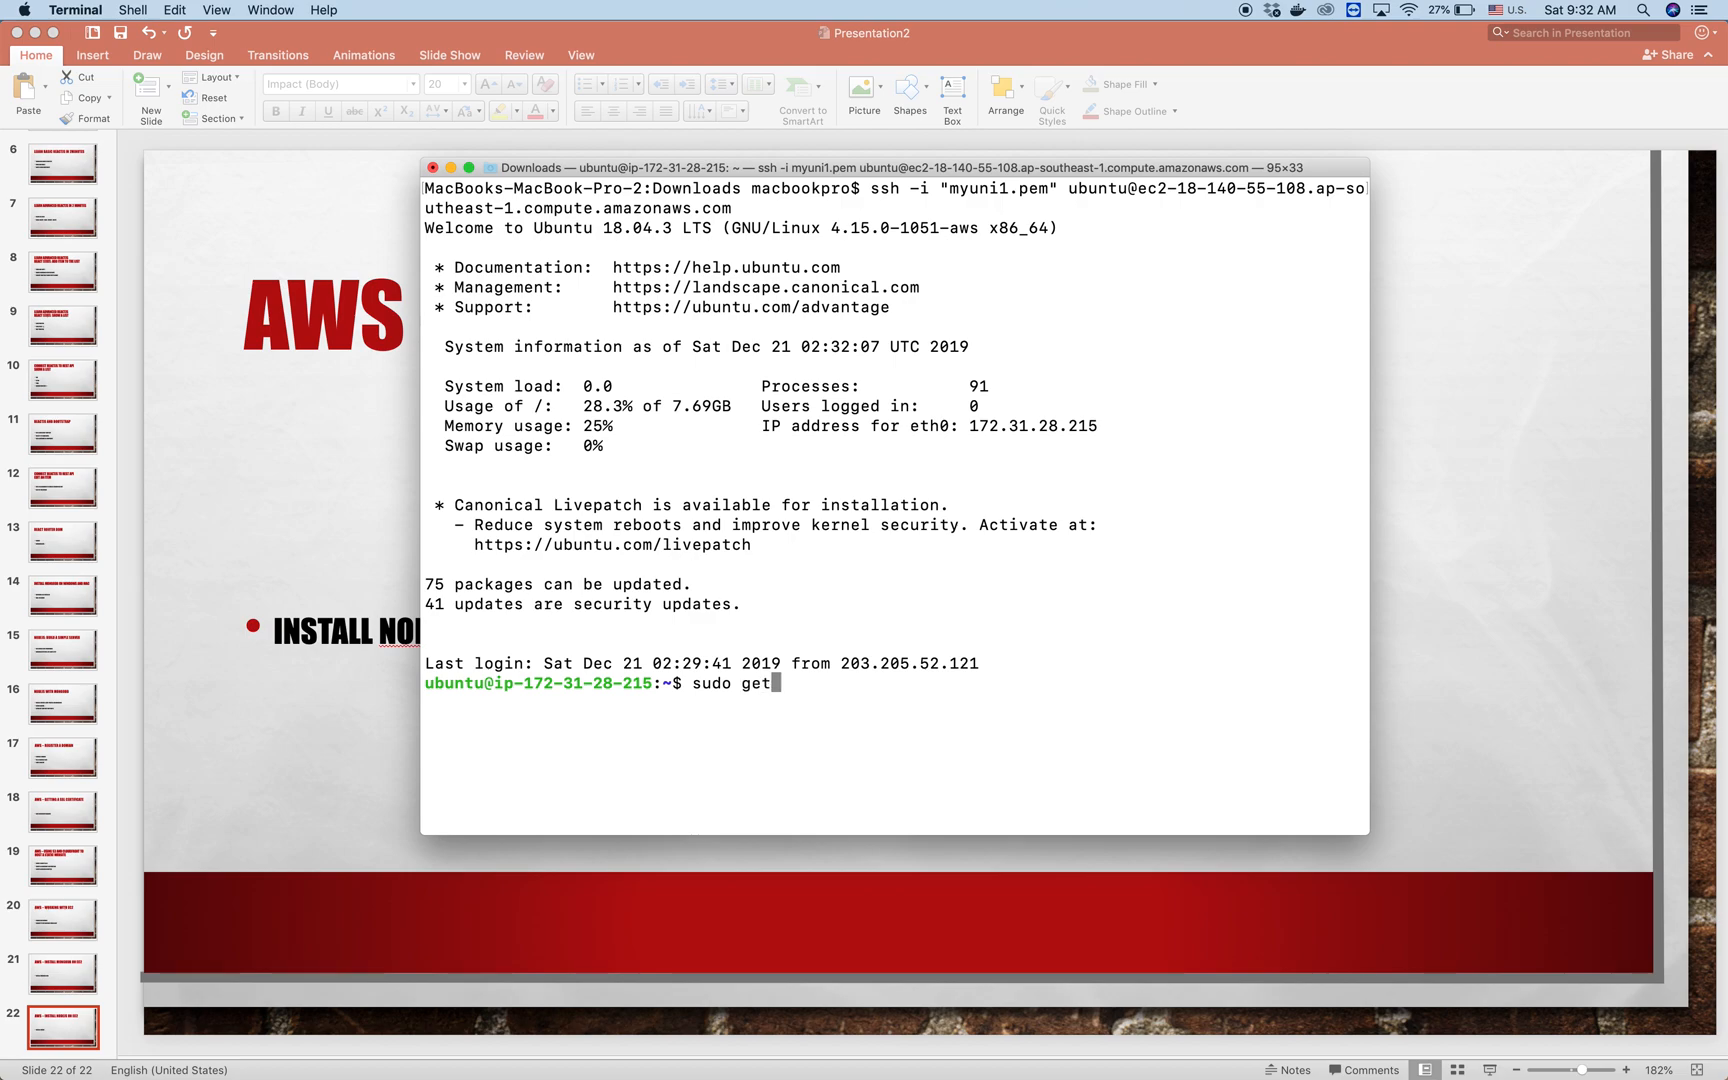
text(-get)
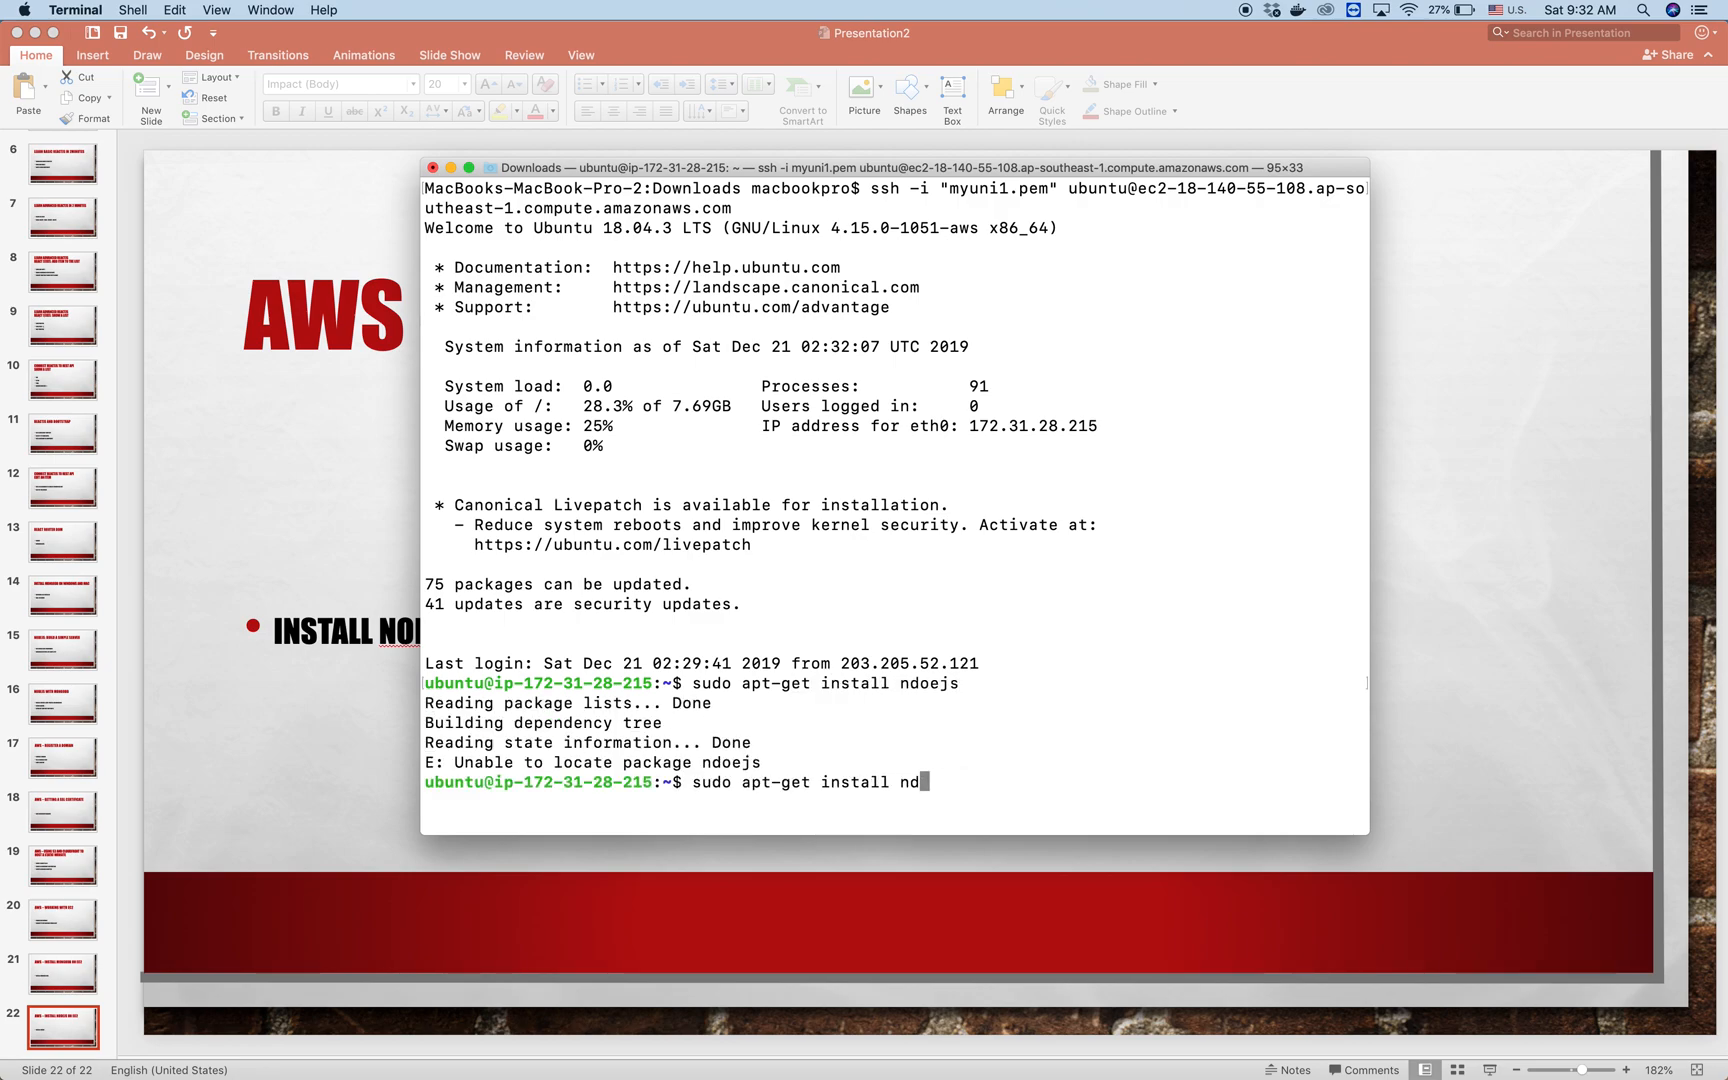
text(odejs)
key(Return)
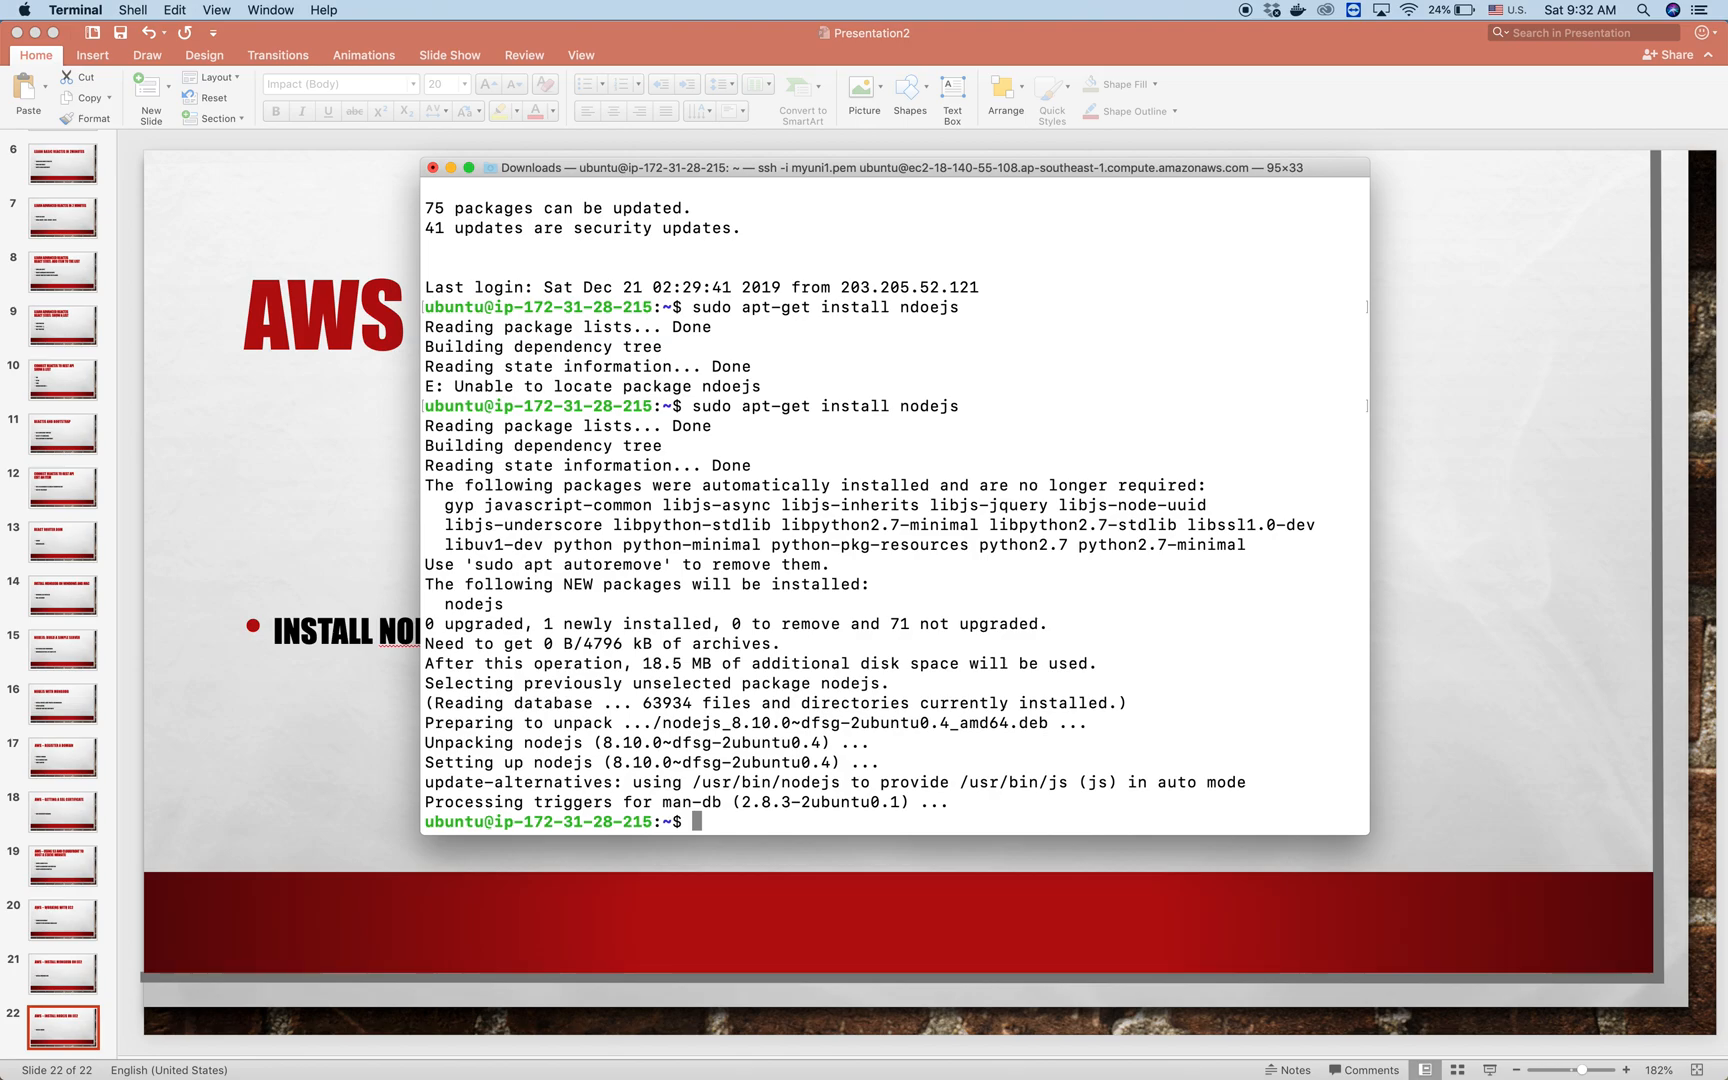
text(ndoe)
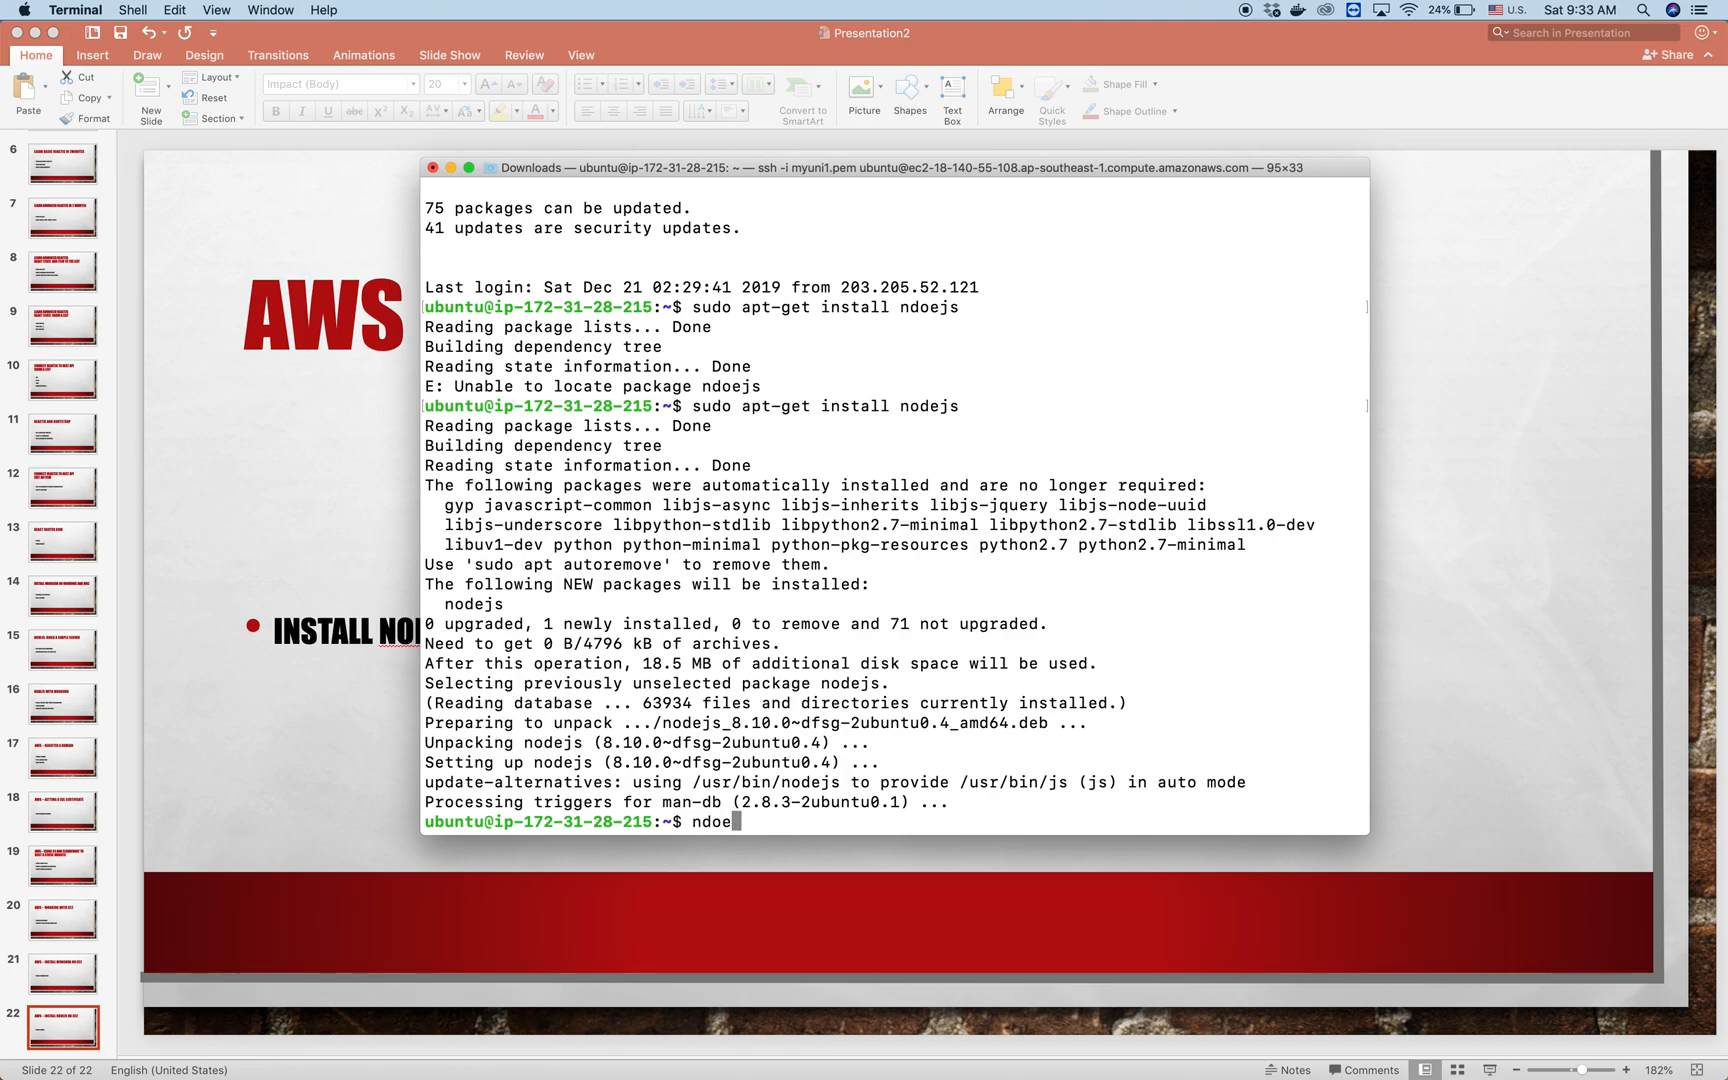
Step: Run node --version, confirming v8.10.0, and start the next sudo command
text(node --version)
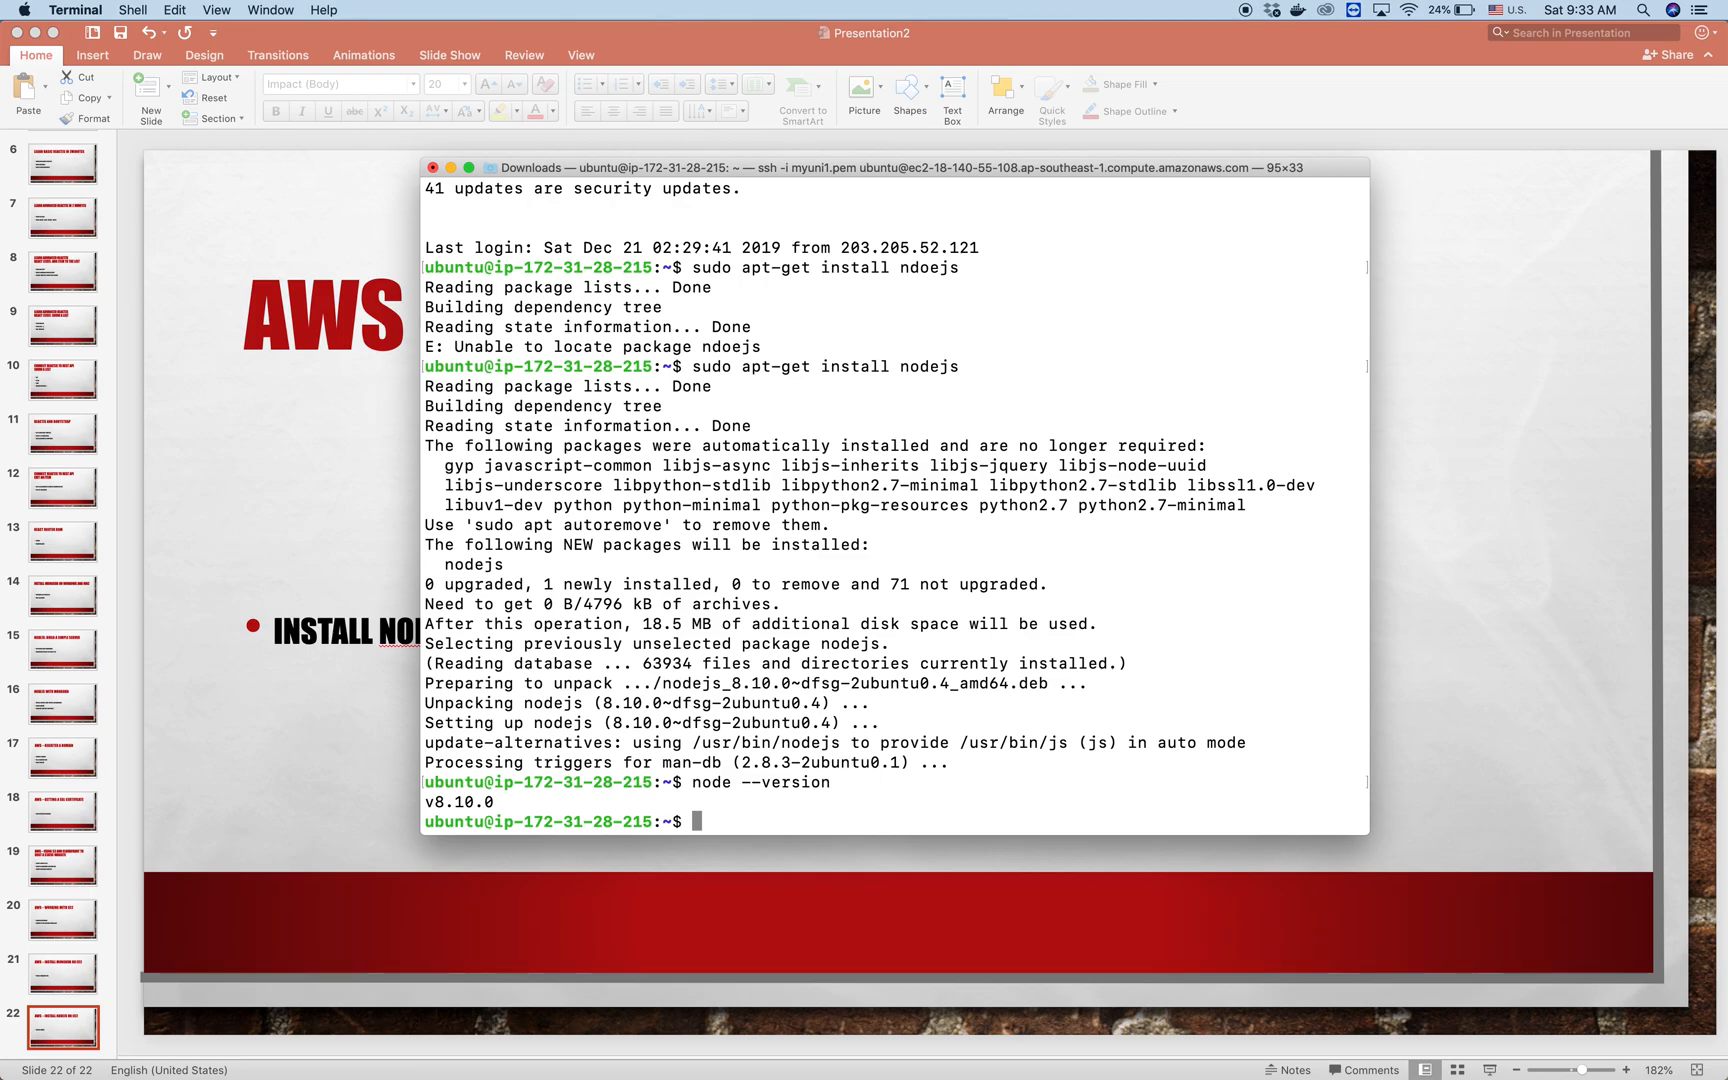
text(sudo)
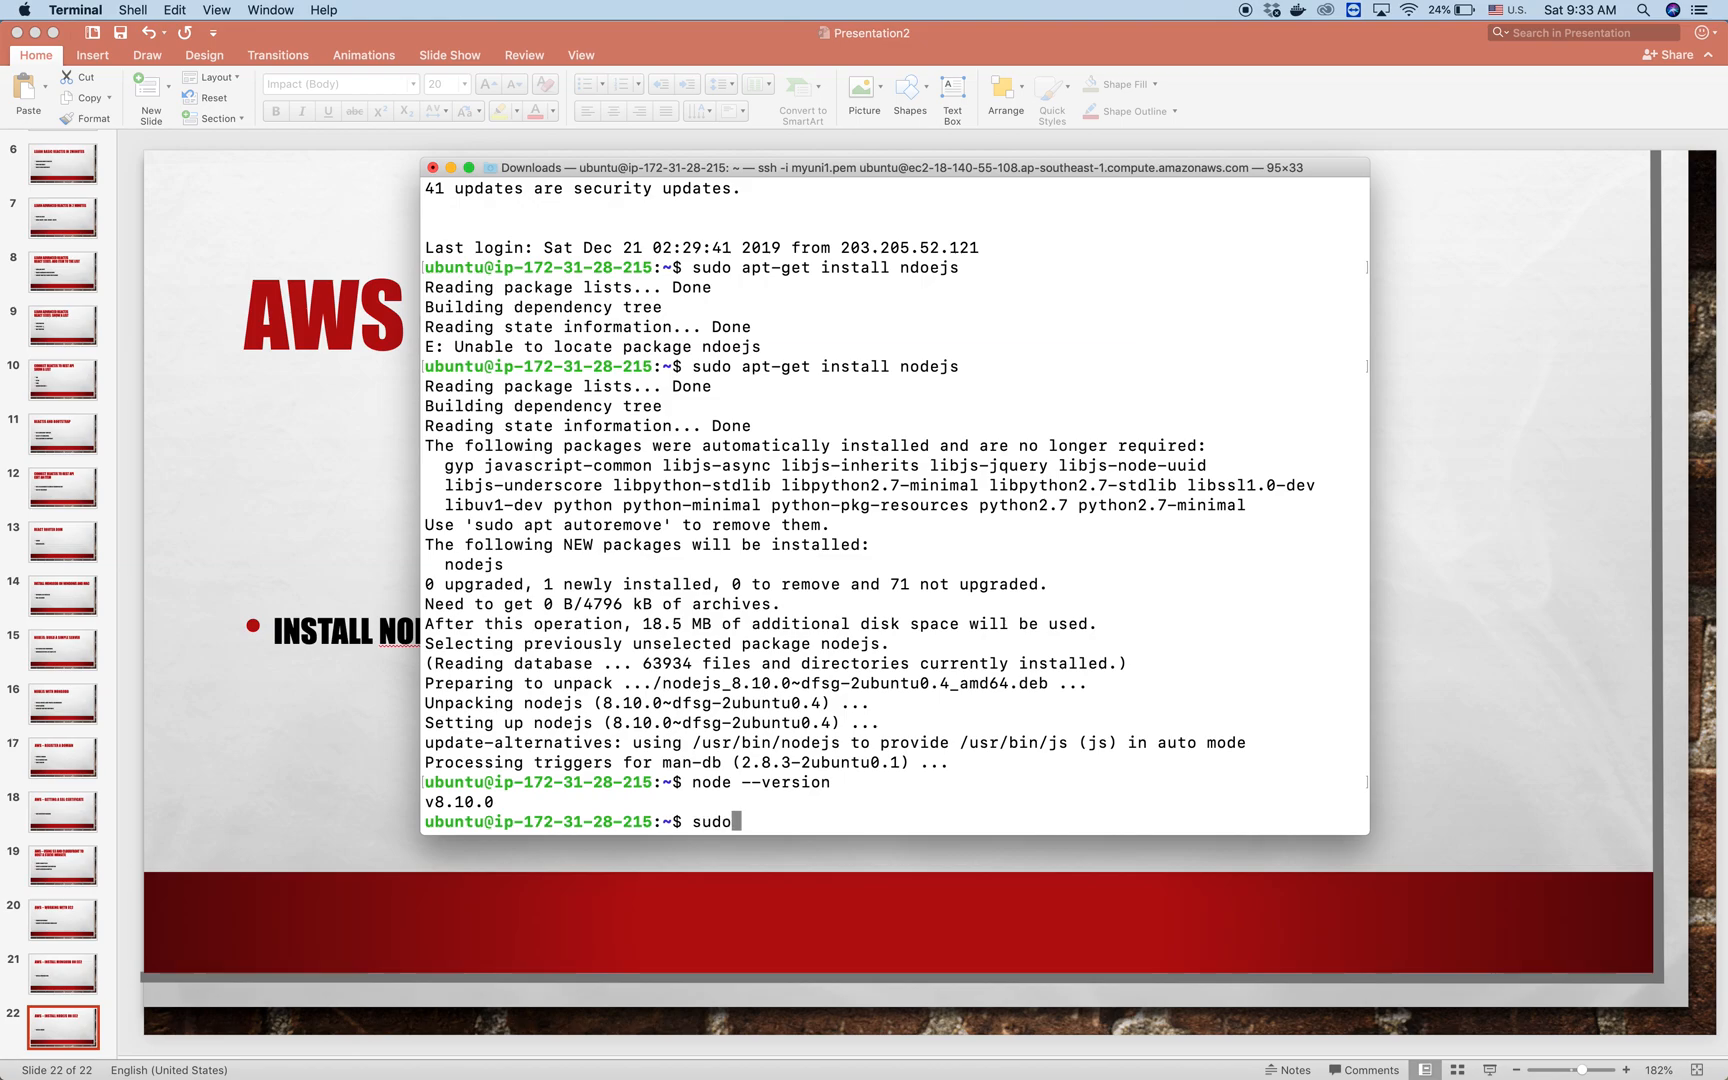
Step: Run sudo apt-get install npm and answer Y to install npm 3.5.2 with its node-* packages
text(ap)
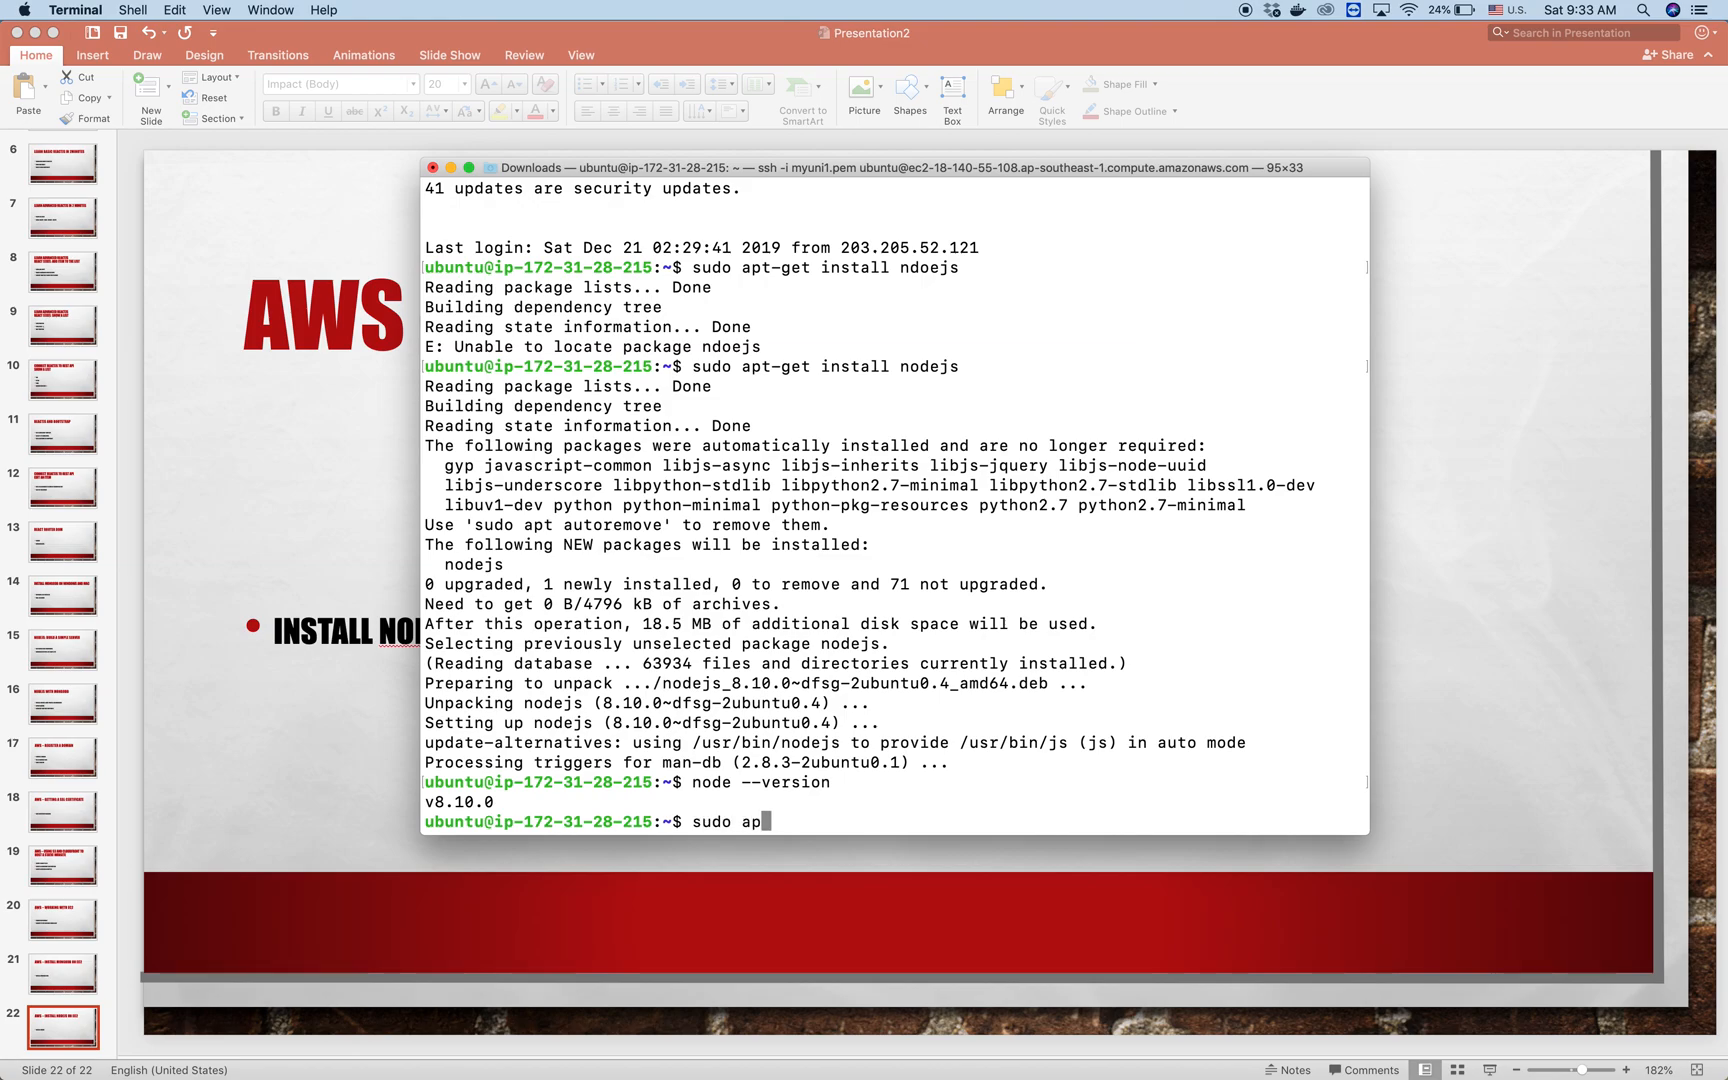
text(t-get install)
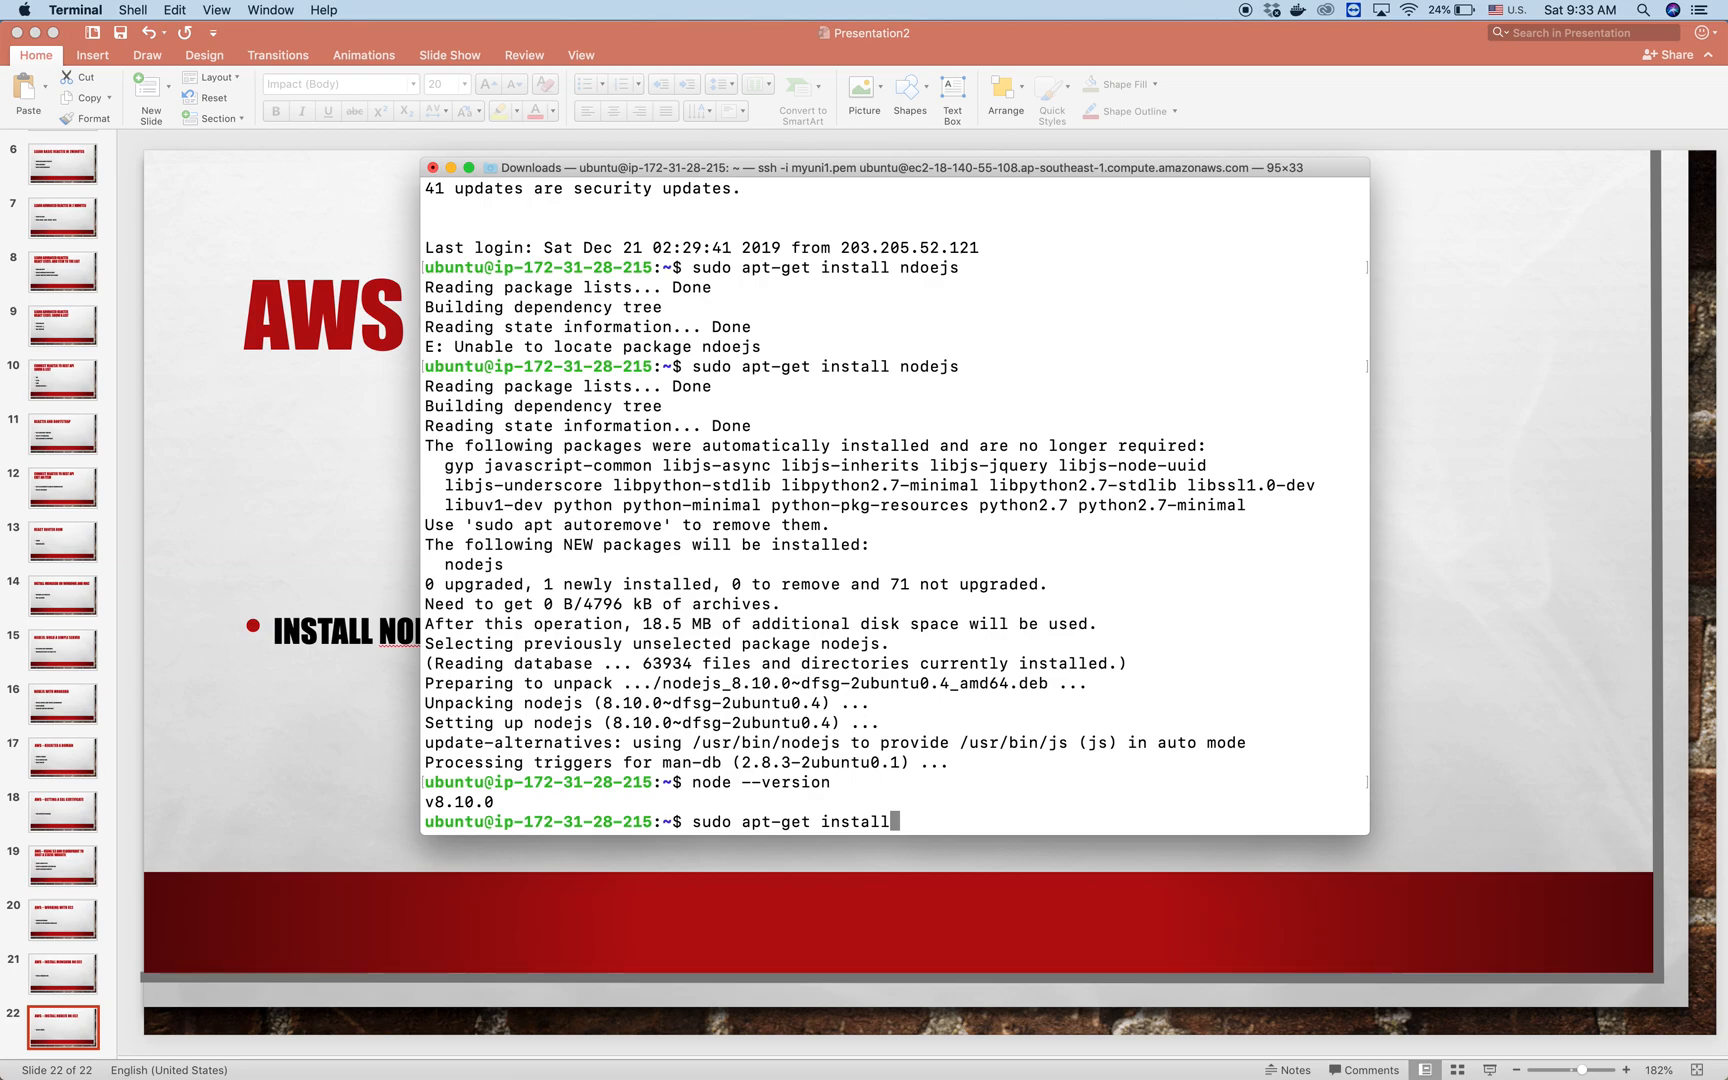
key(Return)
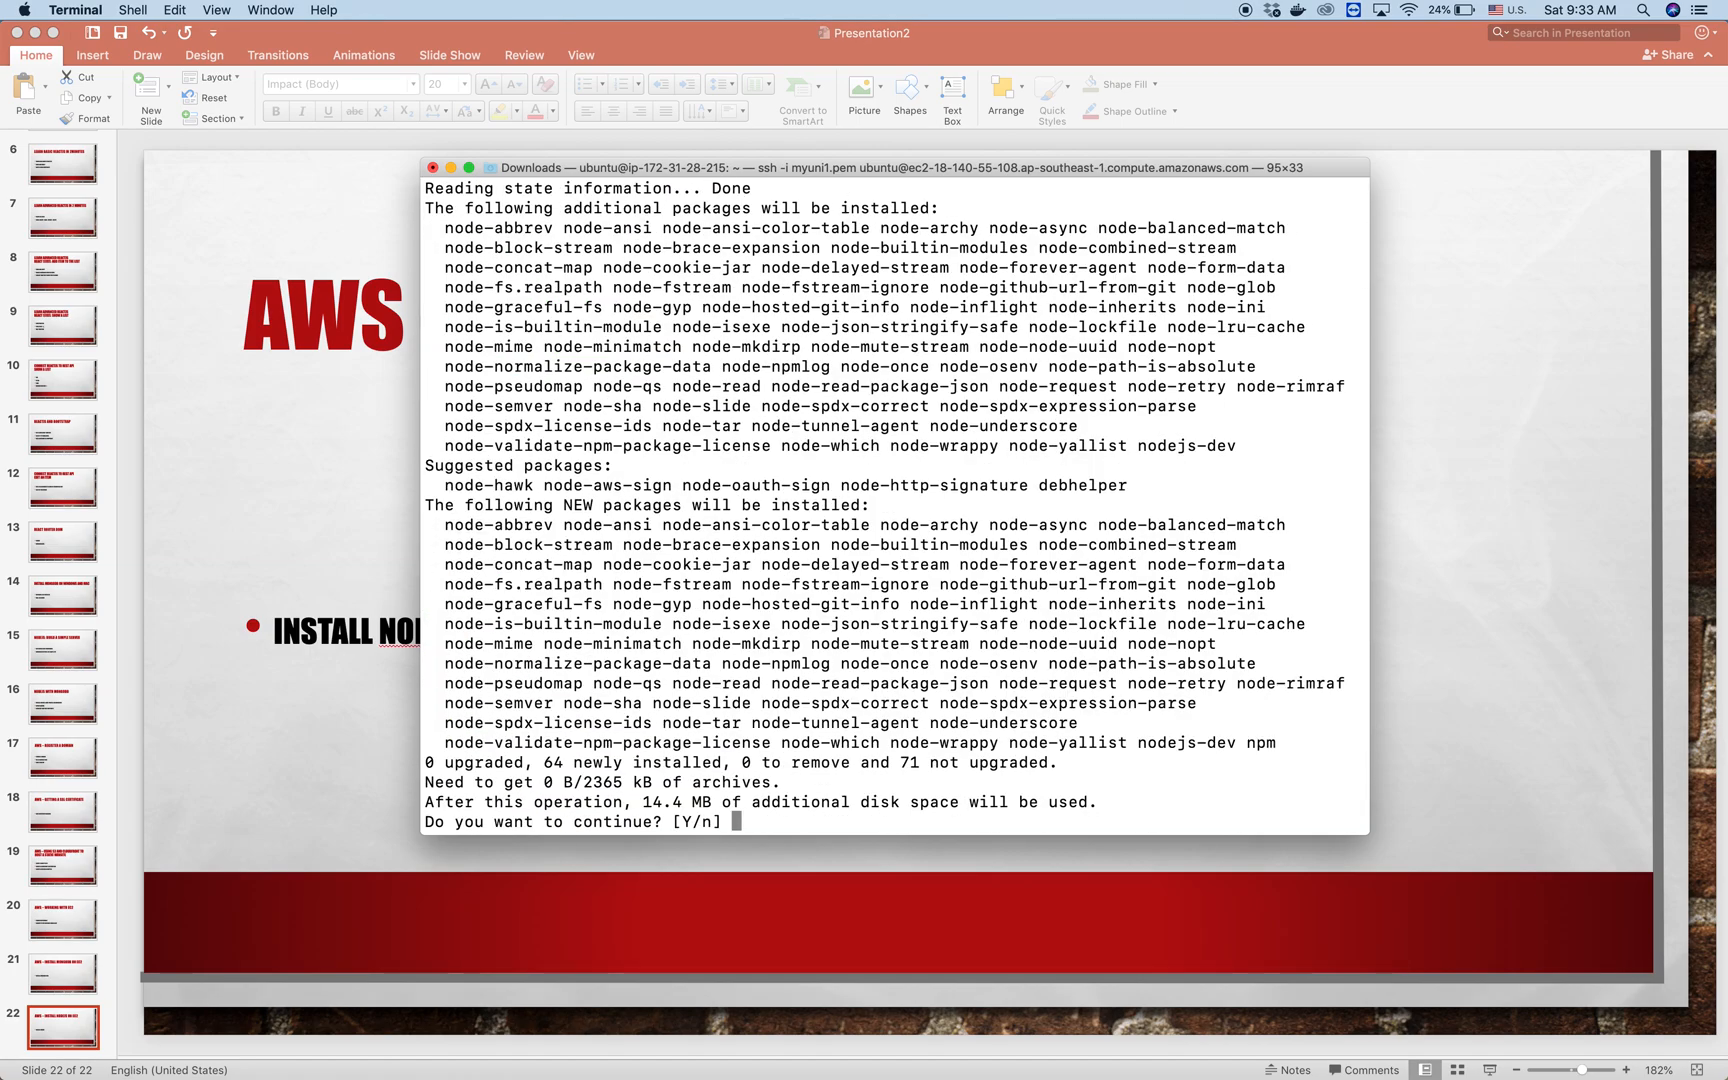
text(Y)
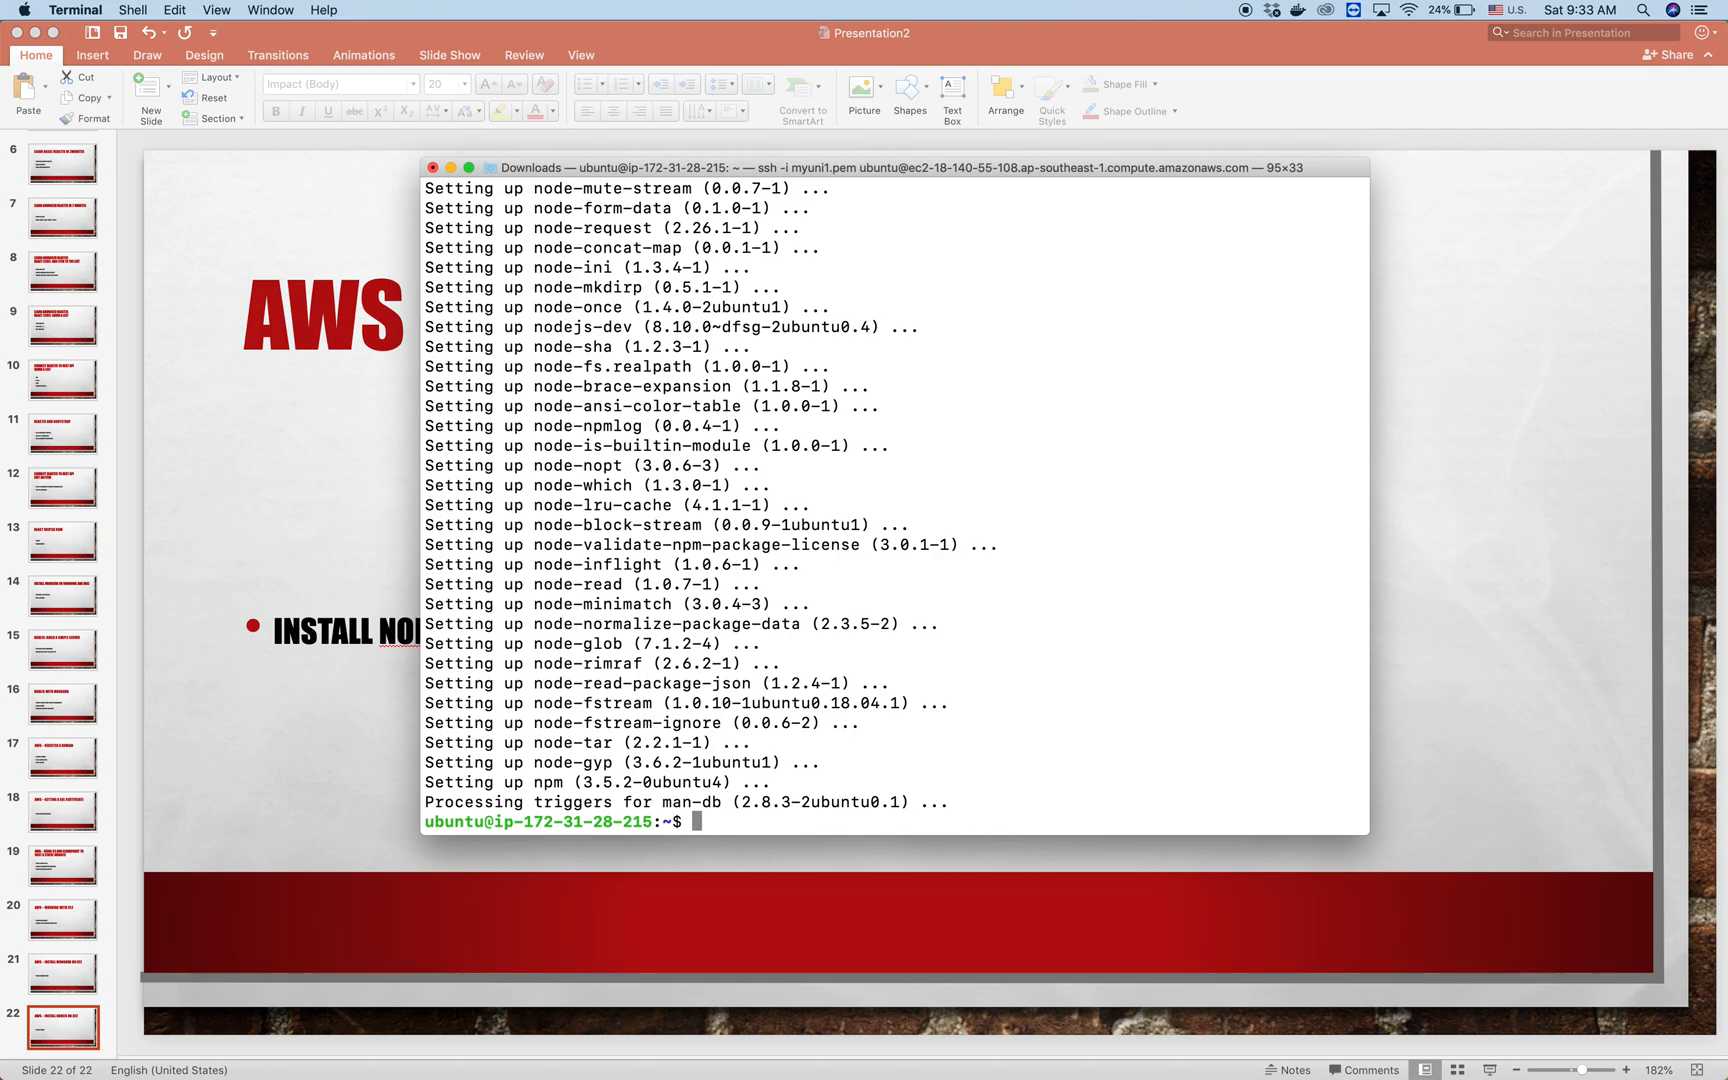
Step: Run npm bare to print its usage help, confirming npm 3.5.2 works
text(npm)
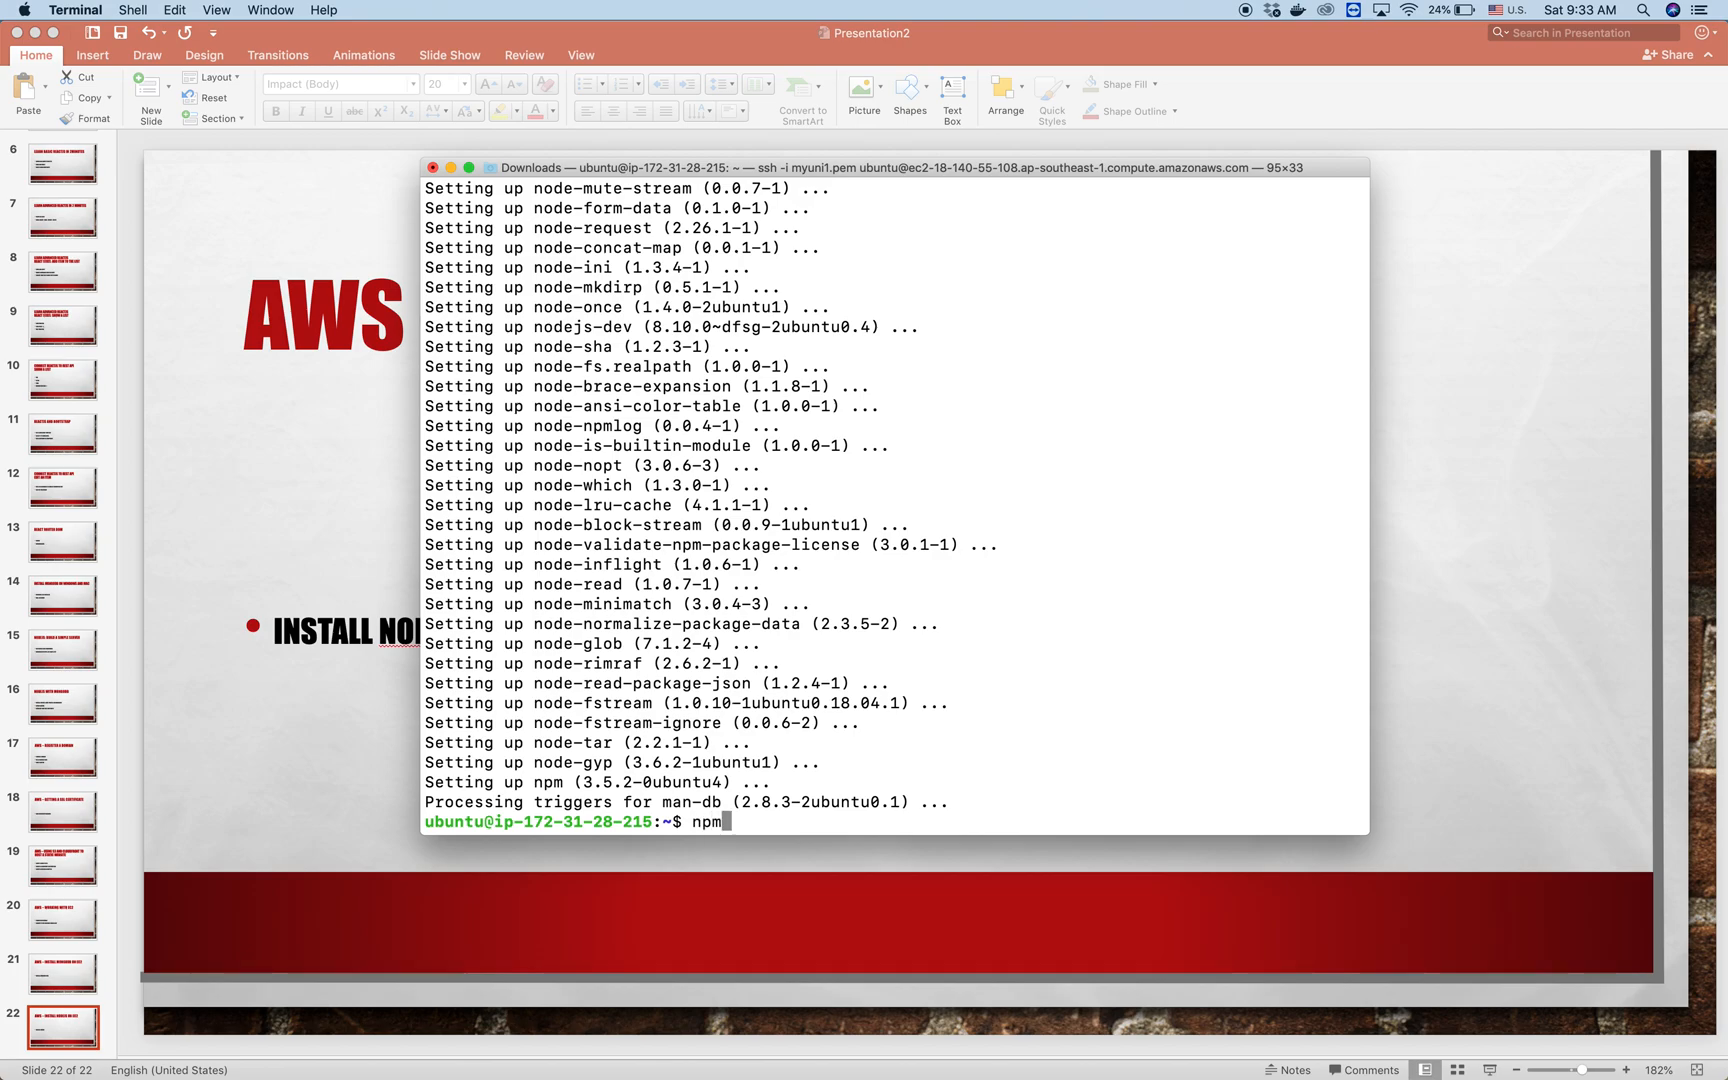
key(Return)
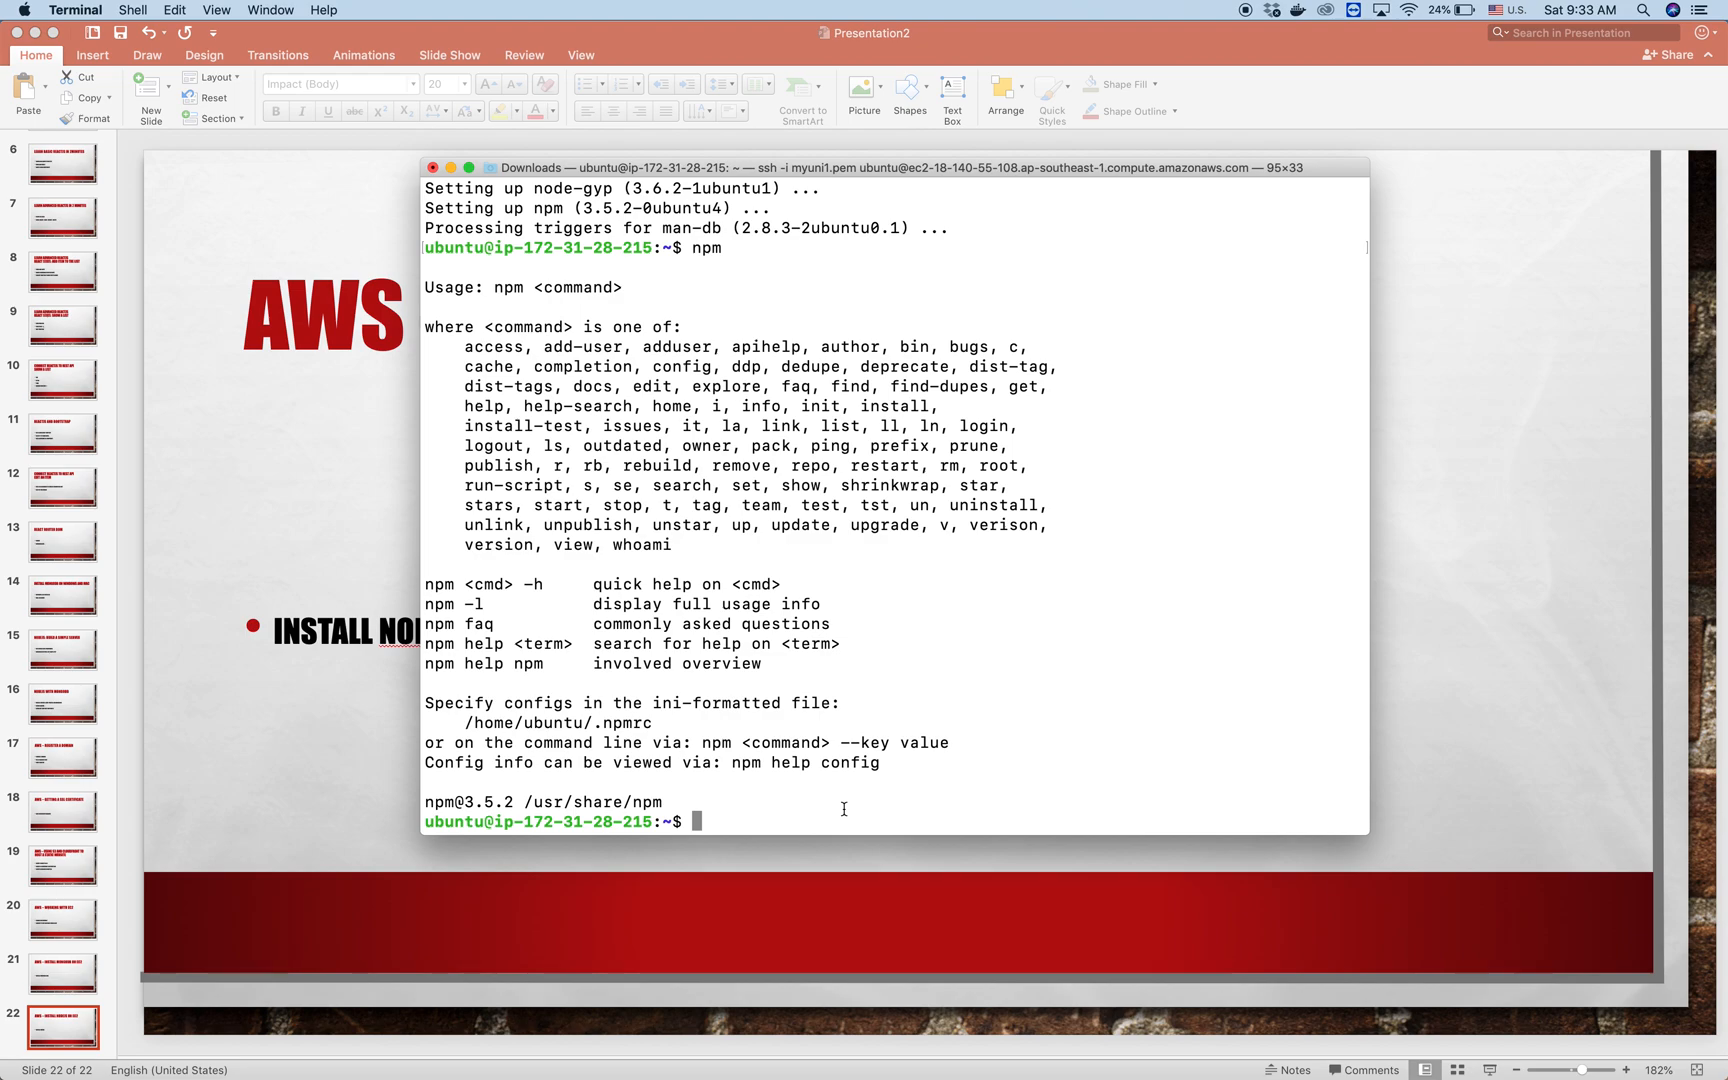
Step: Run npm install pm2 to start fetching pm2 and its dependencies
text(np)
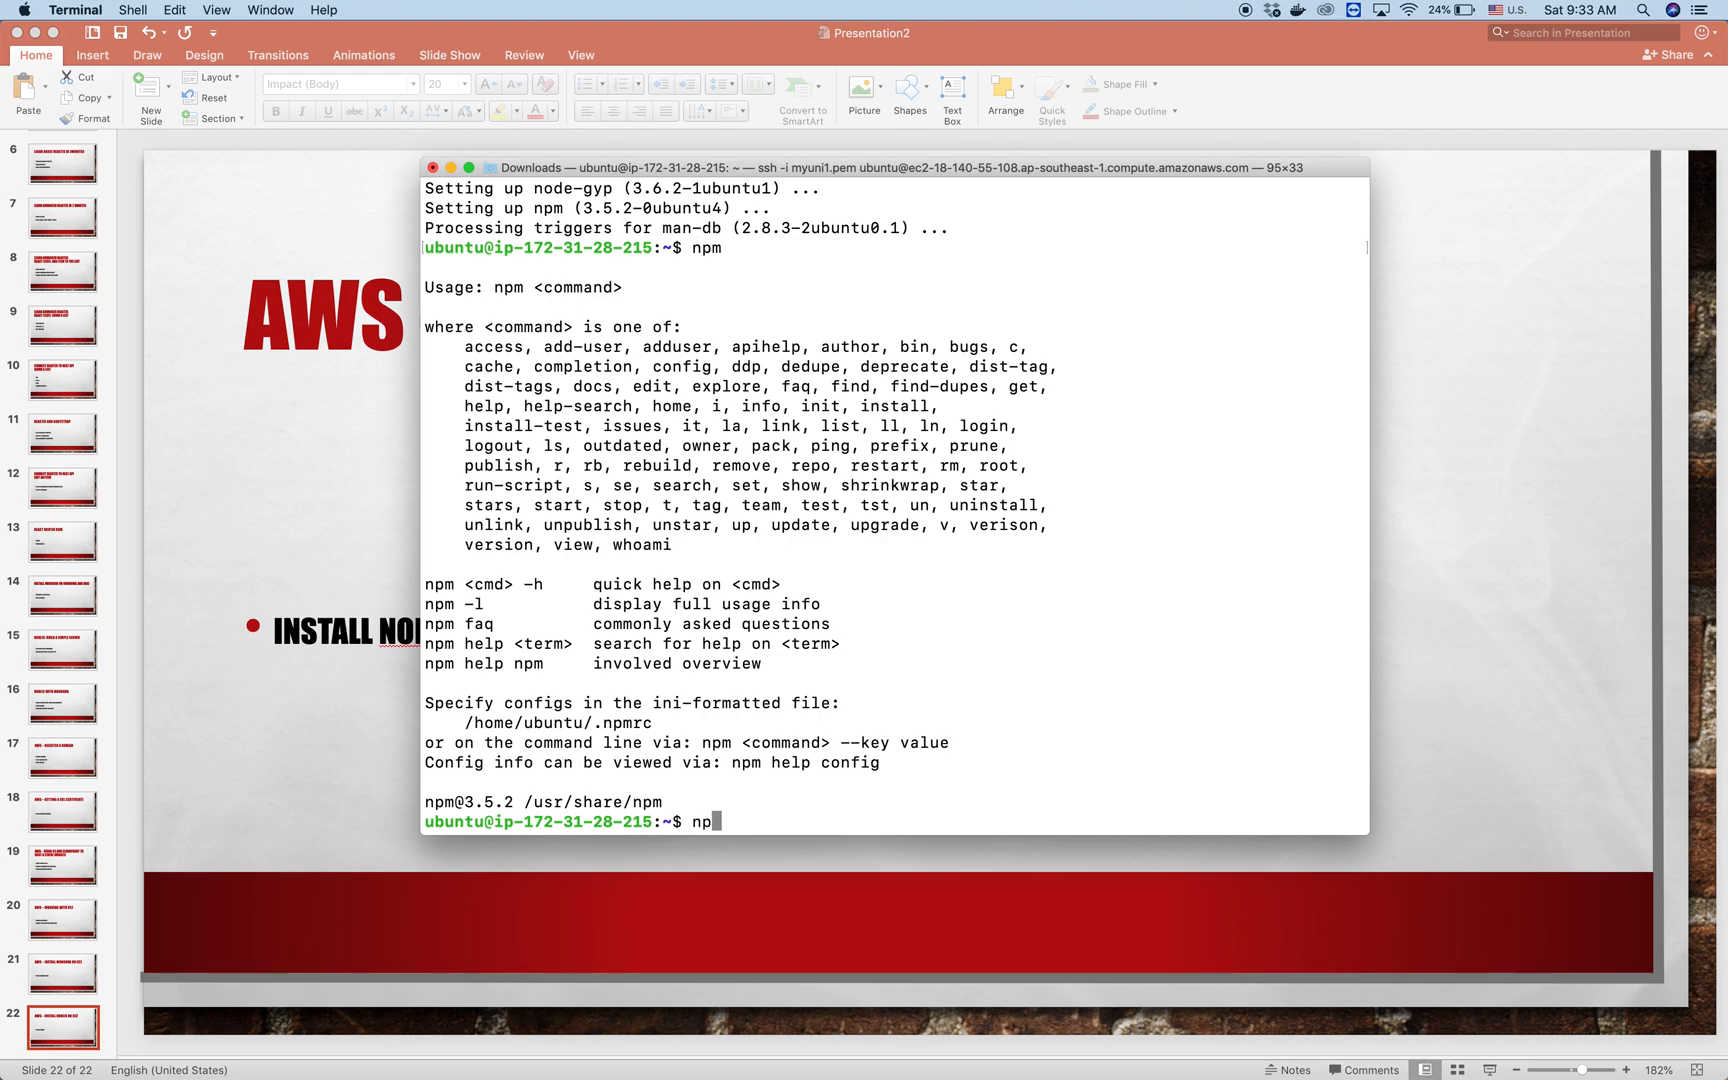
text(i)
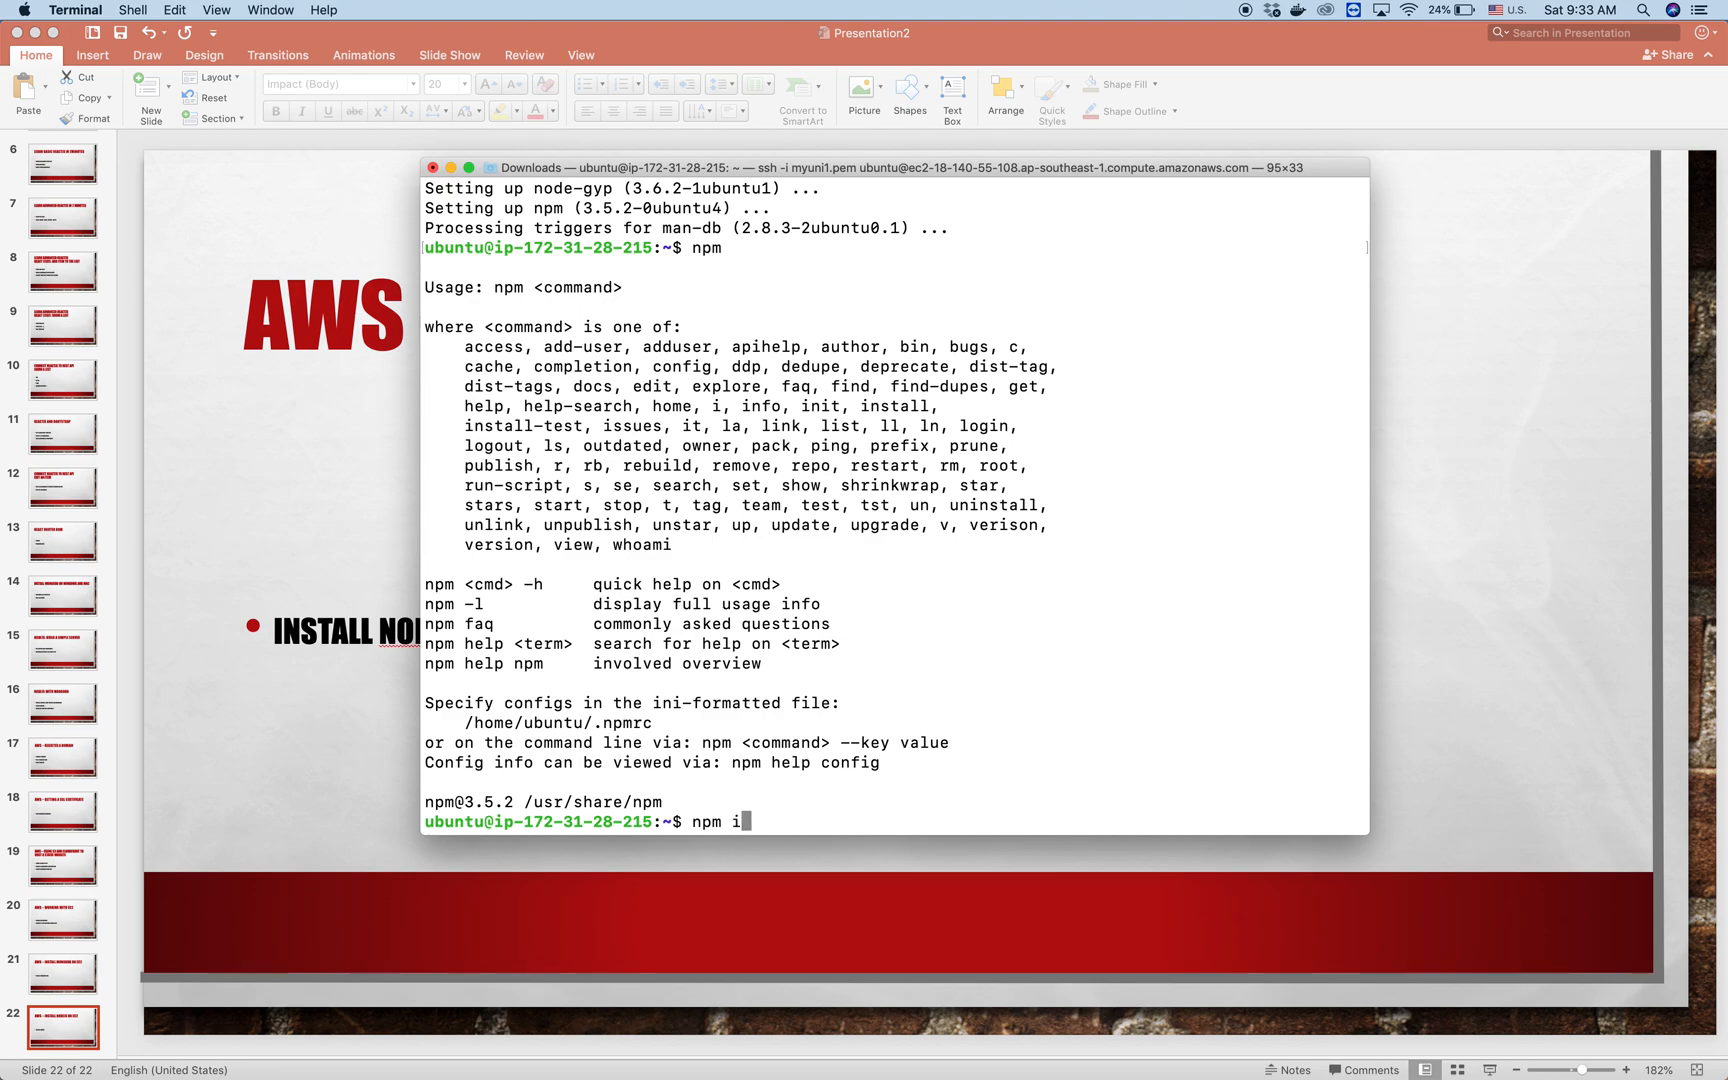
text(nstall pm2)
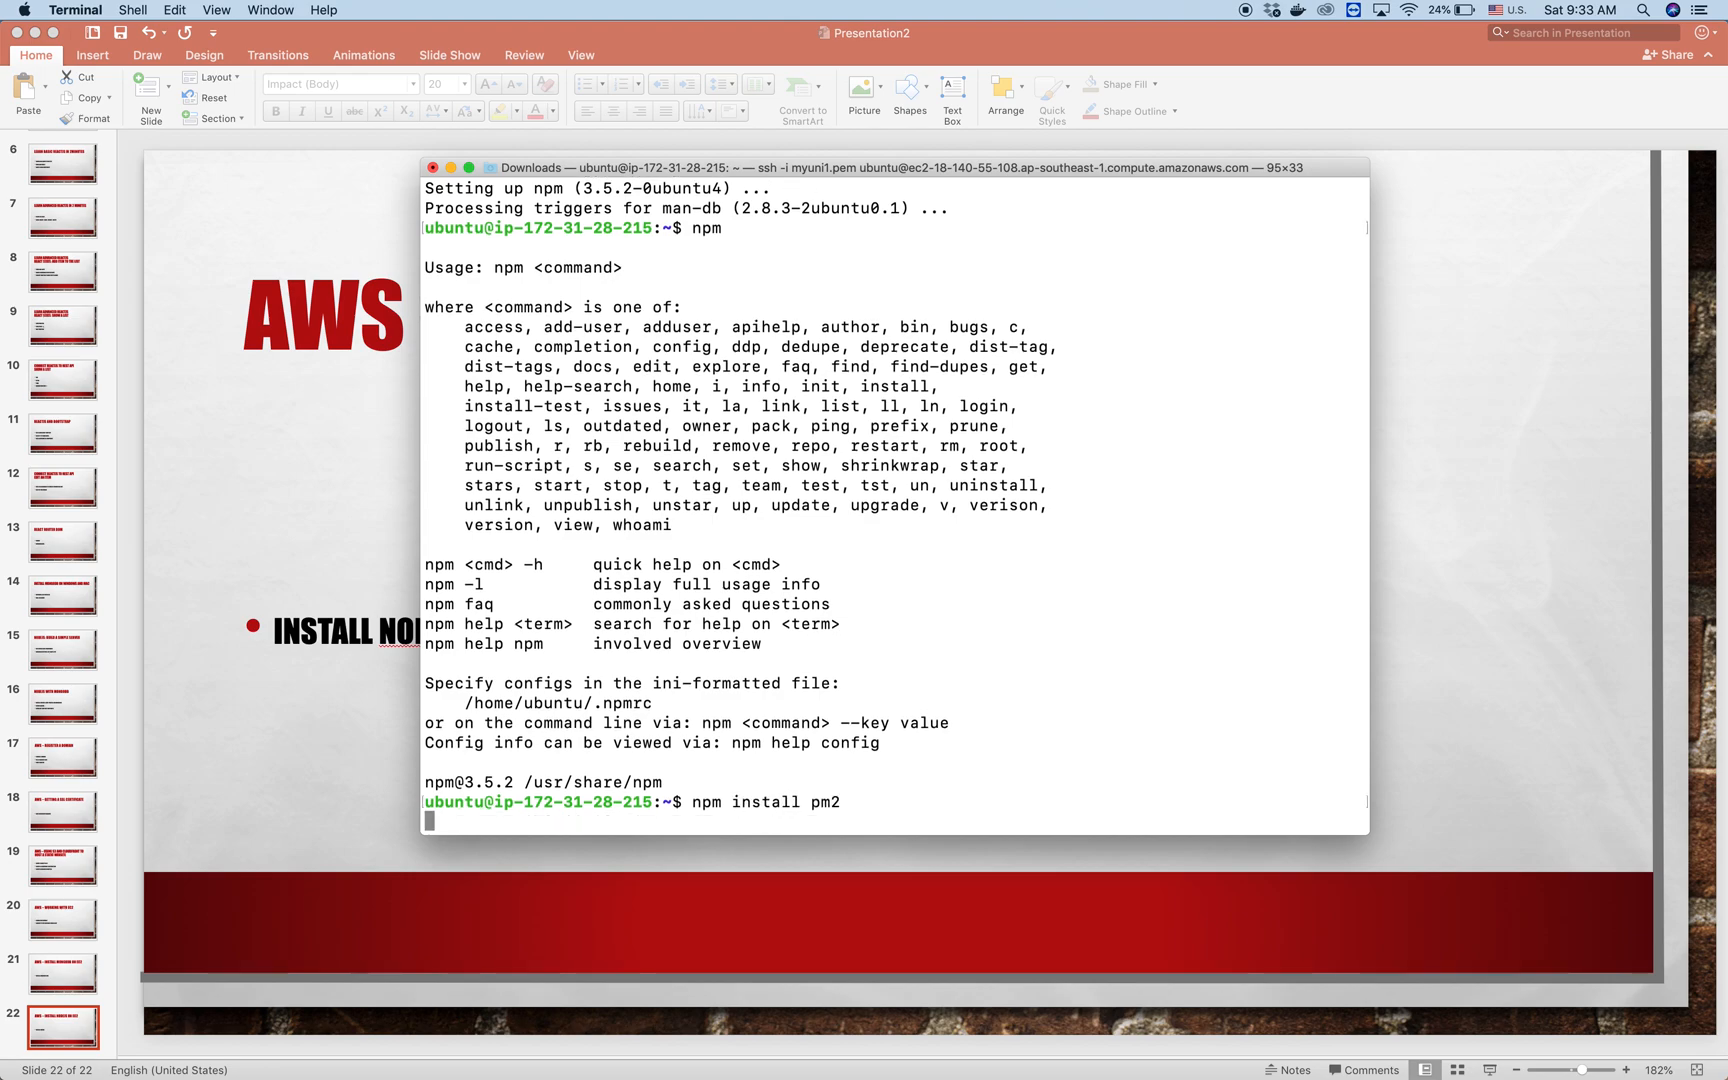
key(Return)
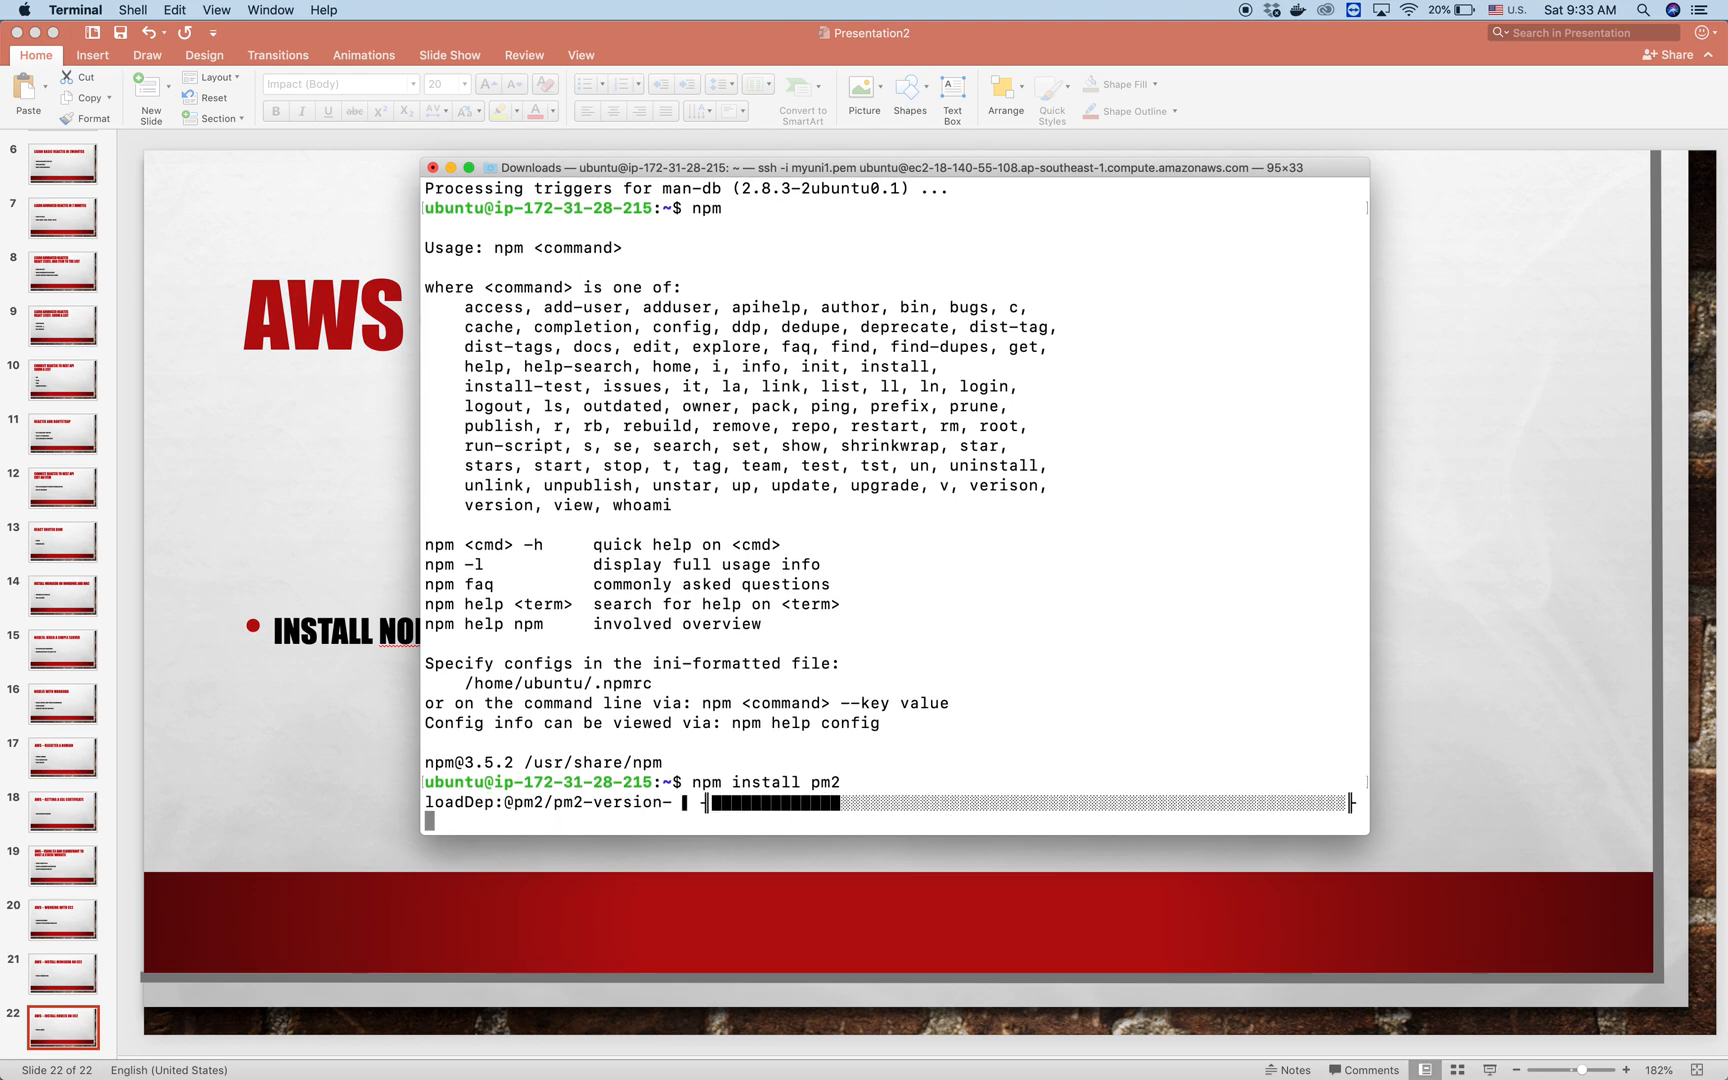